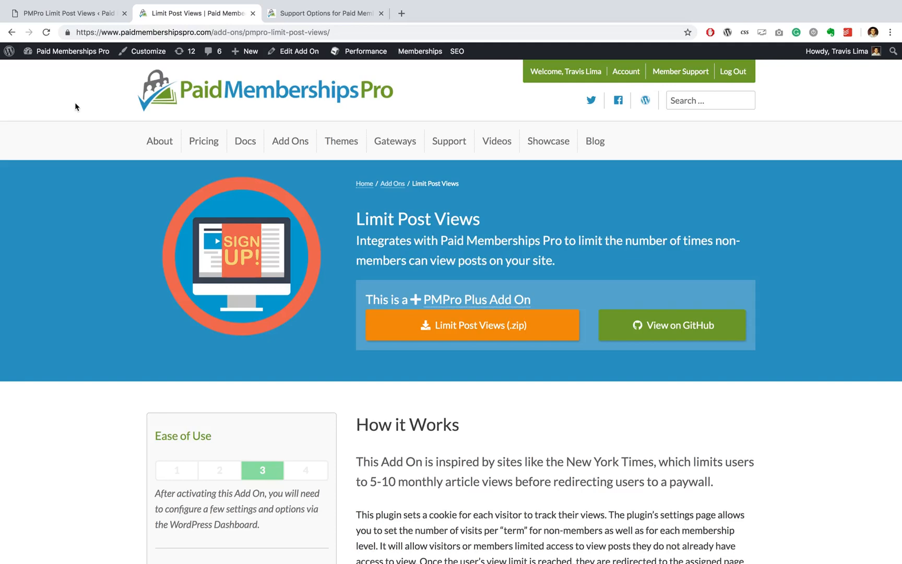
- Bring up the Installed Plugins page, where the Limit Post Views add-on is listed as active
scroll(down, 3)
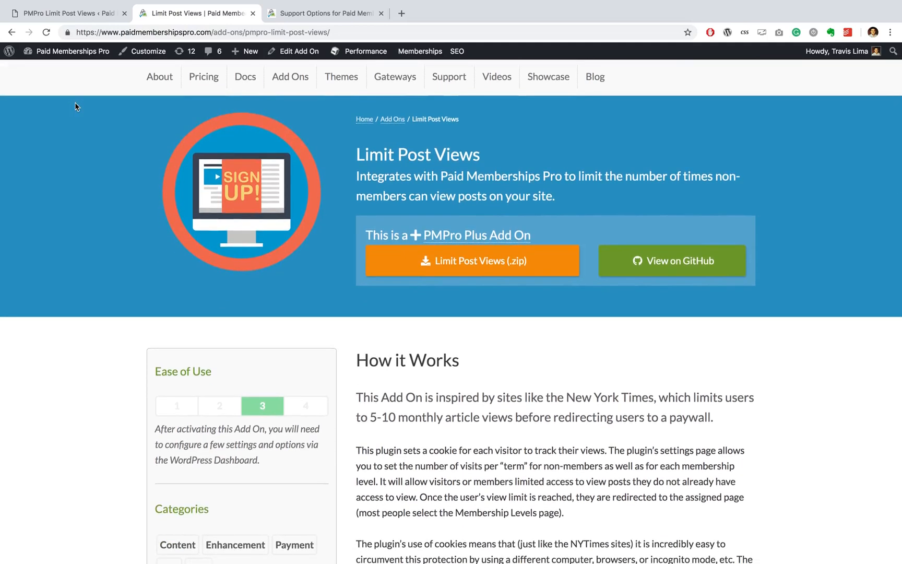
scroll(down, 3)
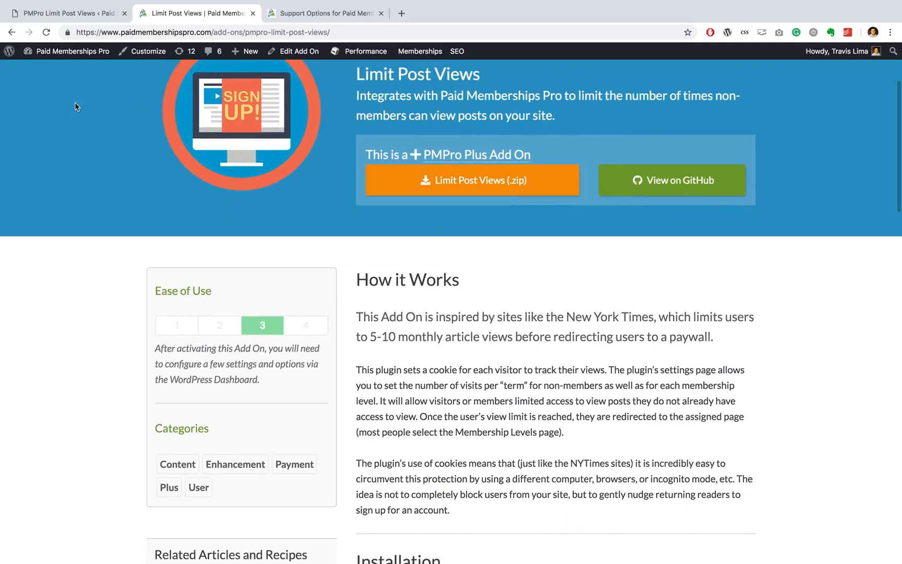
scroll(down, 3)
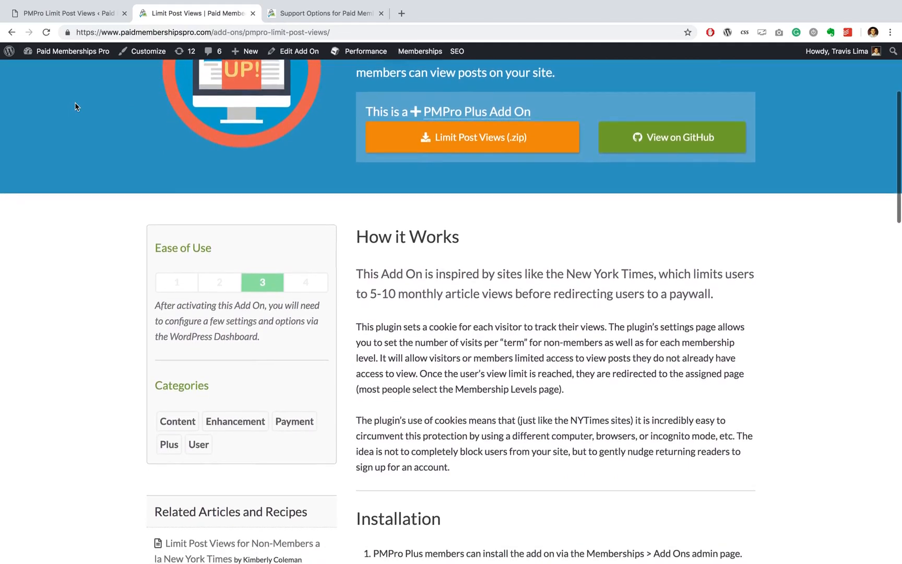
scroll(down, 3)
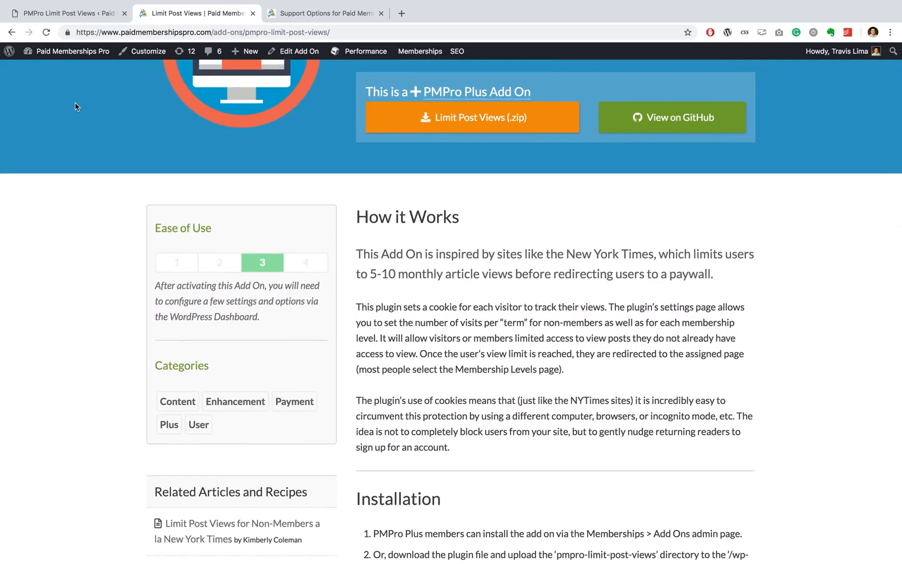
scroll(down, 3)
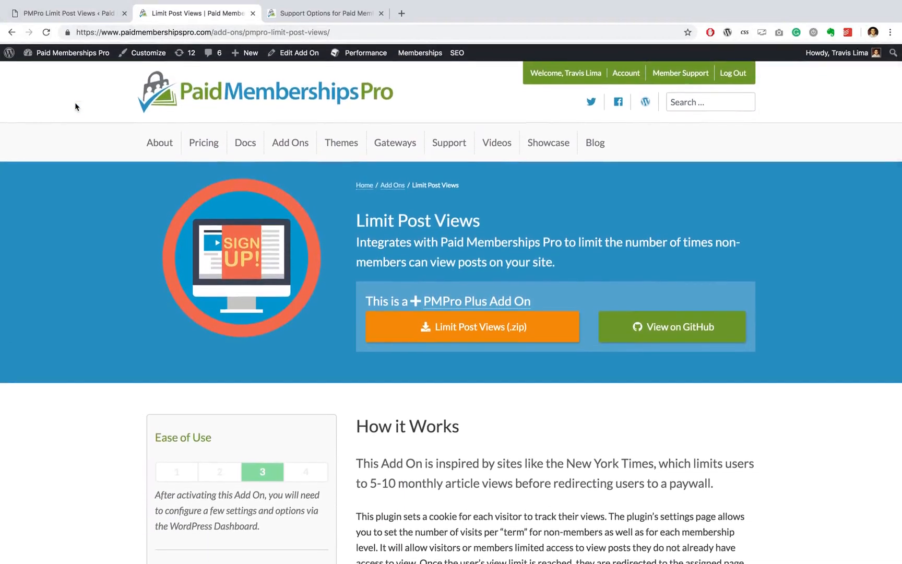
scroll(down, 3)
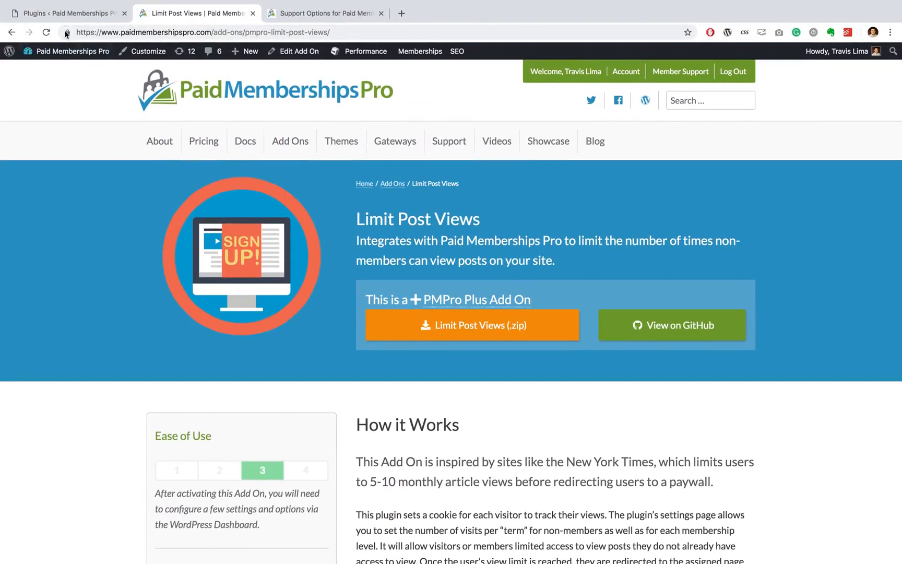
click(66, 12)
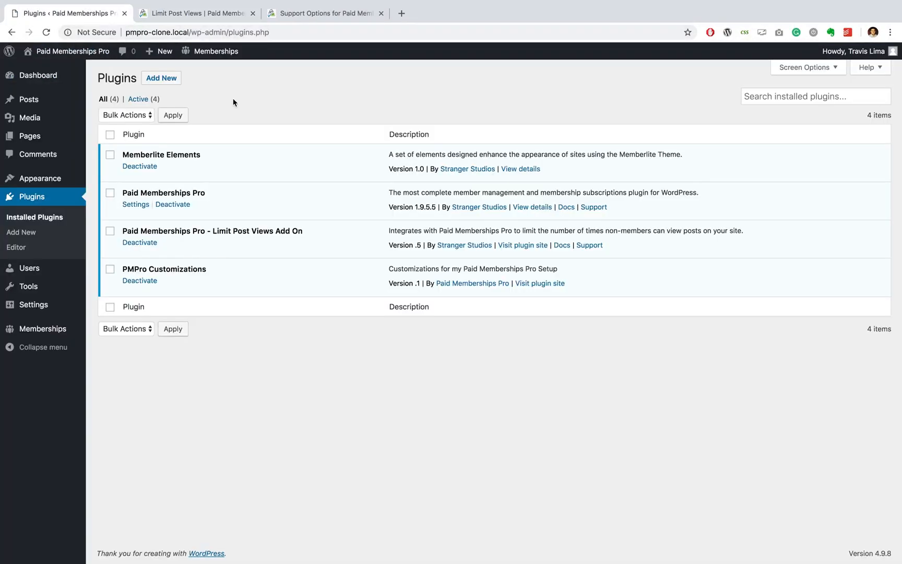
mouse_move(230, 202)
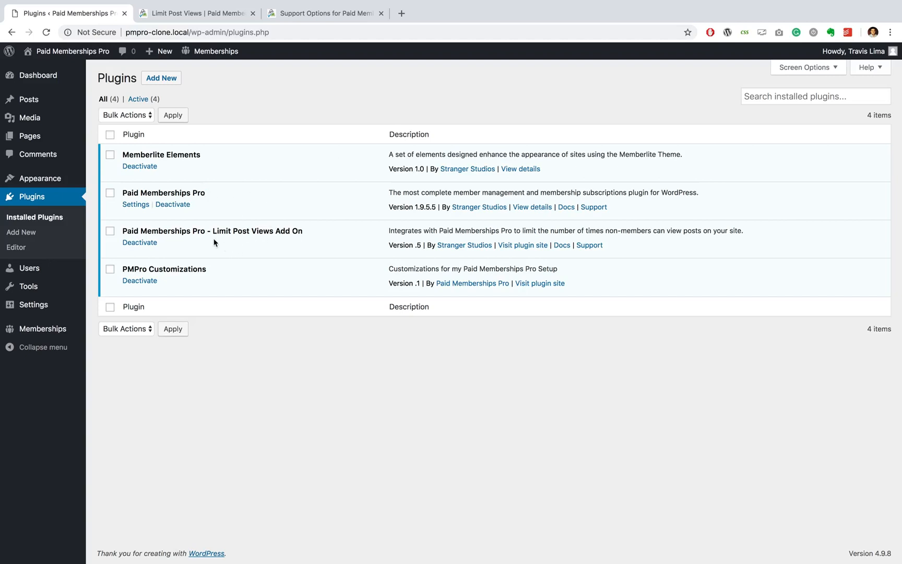
mouse_move(310, 231)
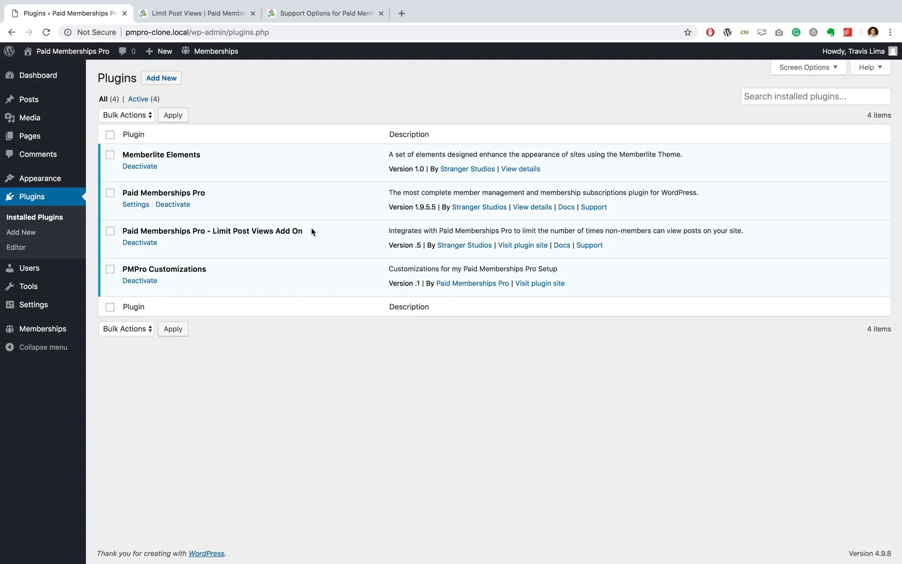
mouse_move(165, 369)
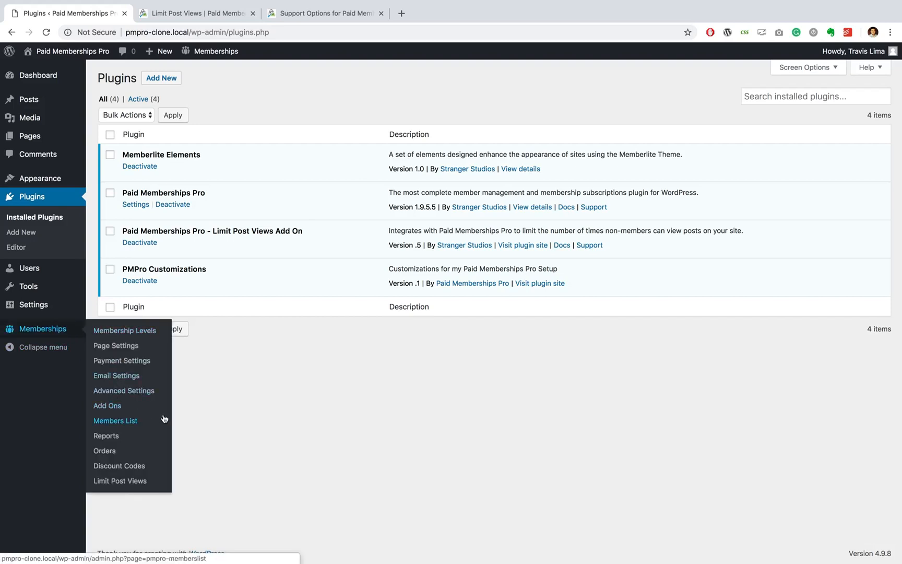
mouse_move(272, 240)
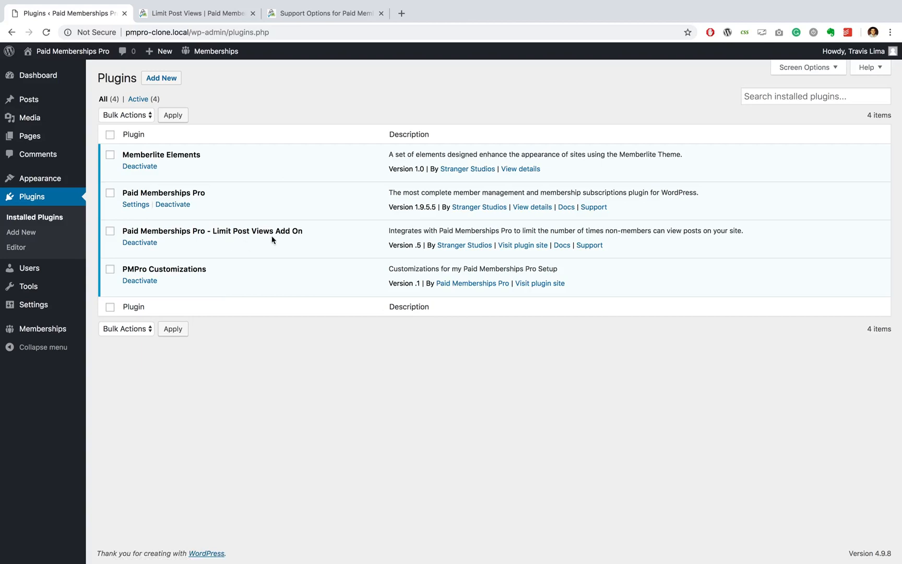
mouse_move(232, 260)
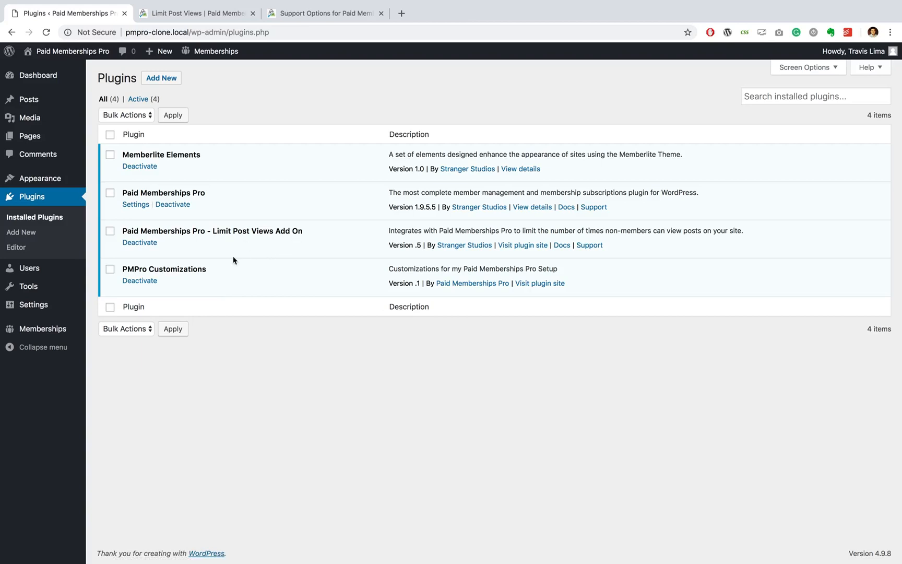
mouse_move(260, 119)
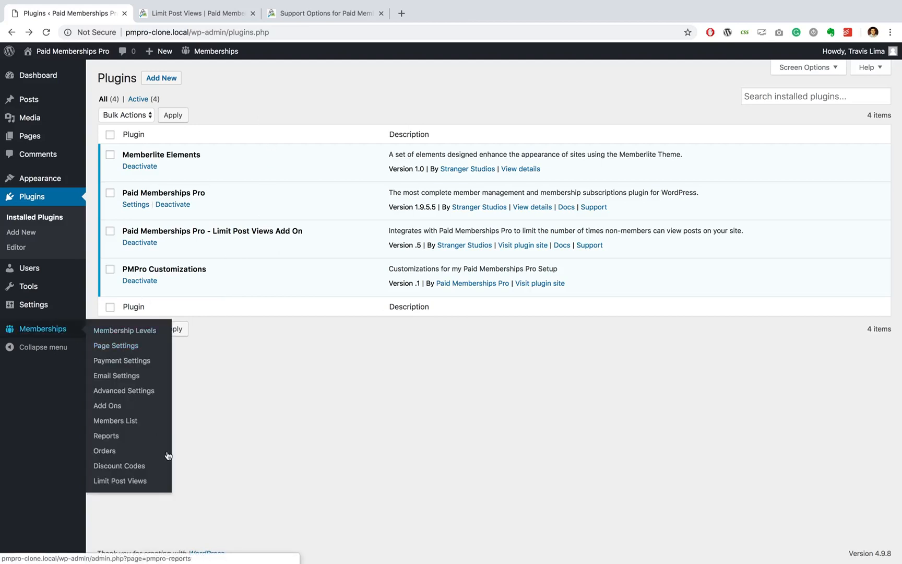
mouse_move(119, 480)
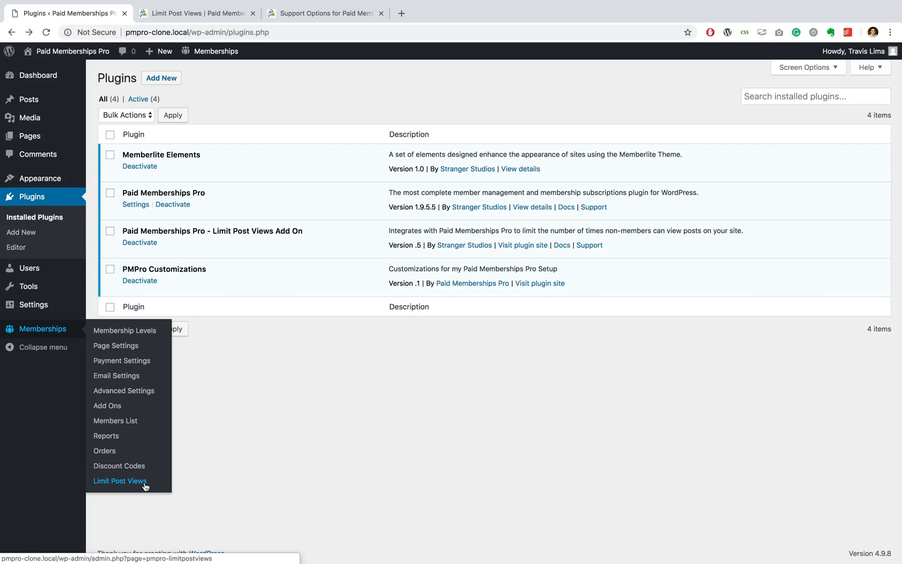
- In the Limit Post Views settings, limit non-members to 2 views per Week
click(119, 480)
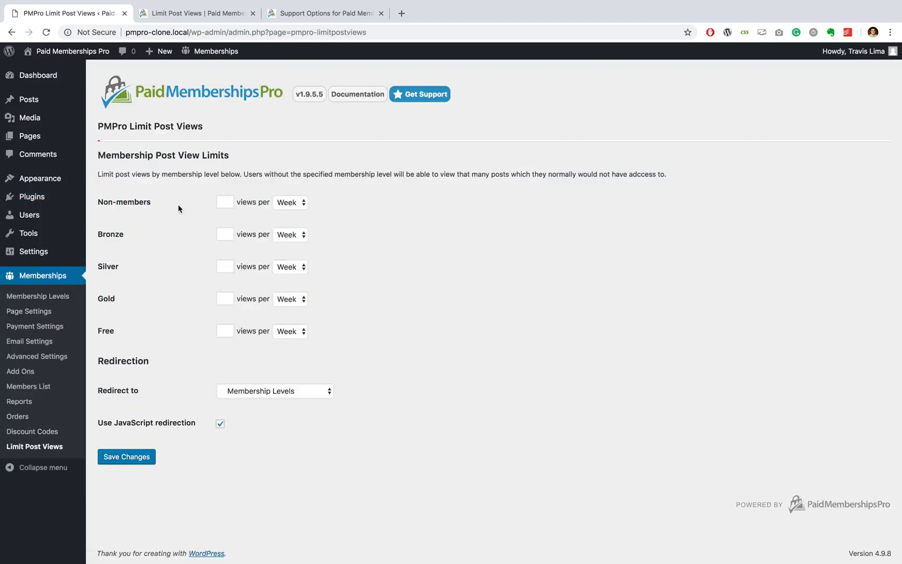
mouse_move(129, 215)
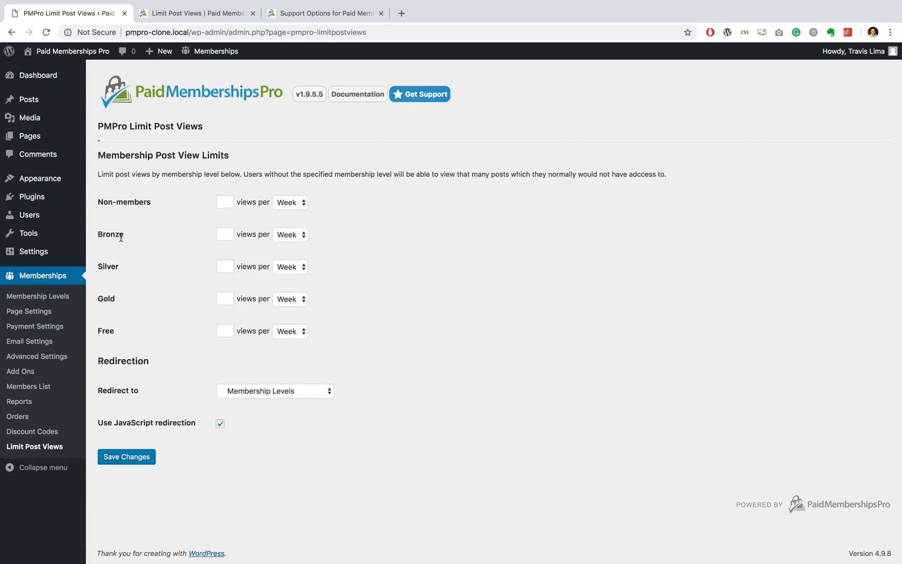
mouse_move(101, 224)
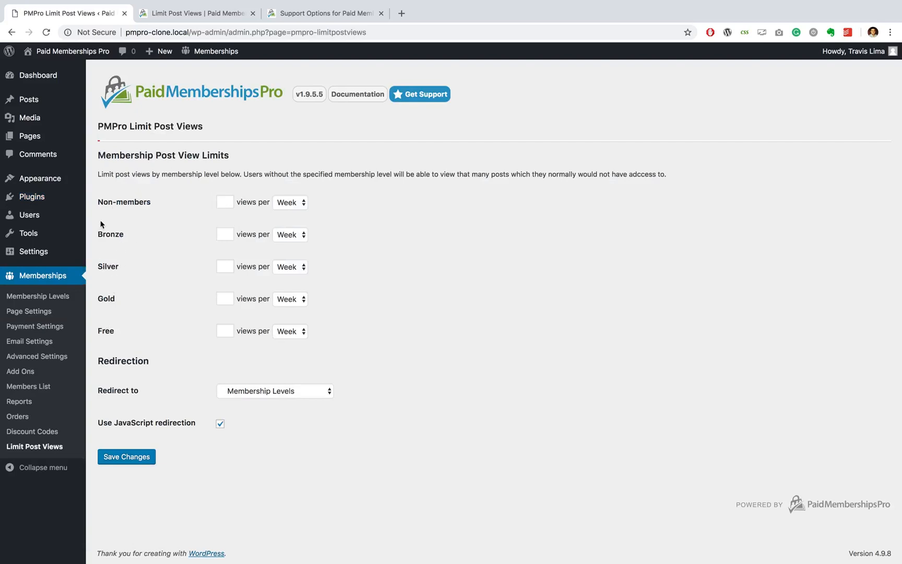
mouse_move(183, 299)
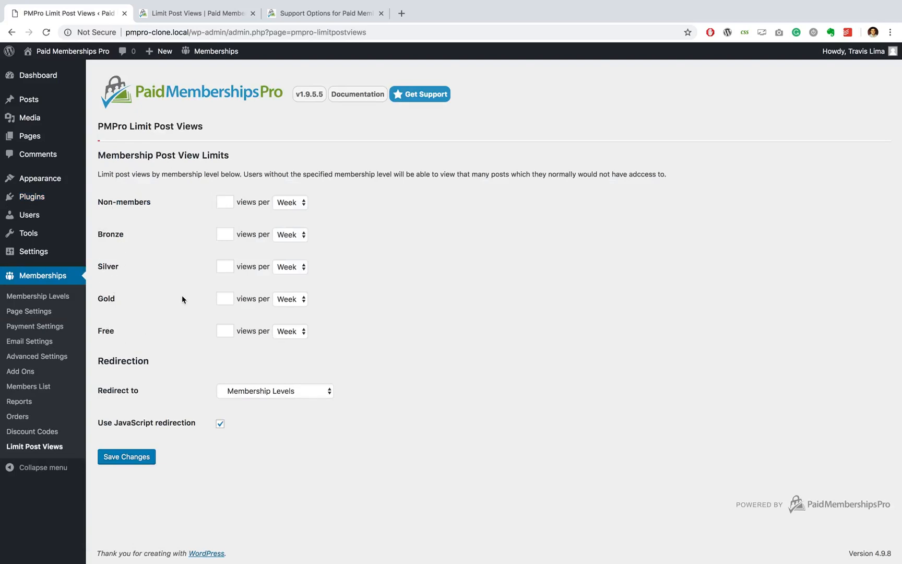
click(225, 202)
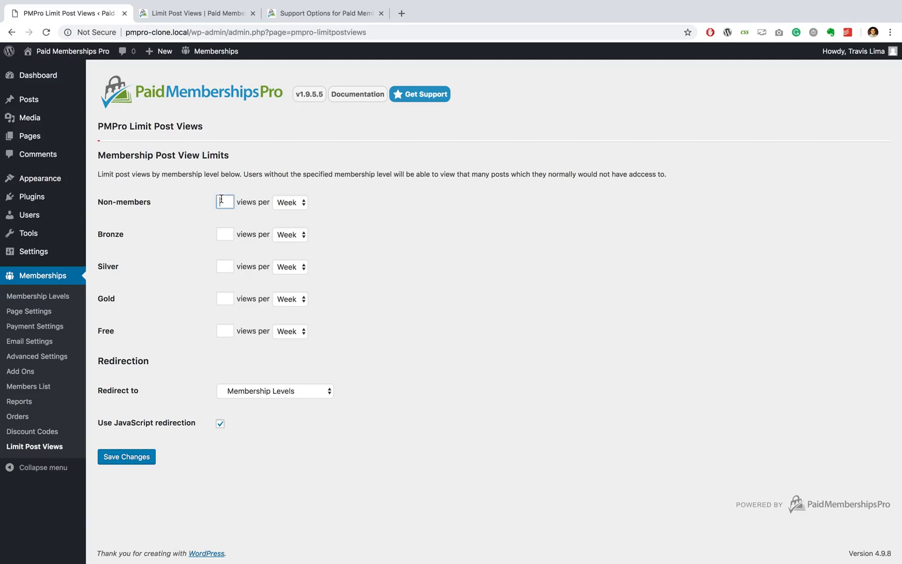
text(2)
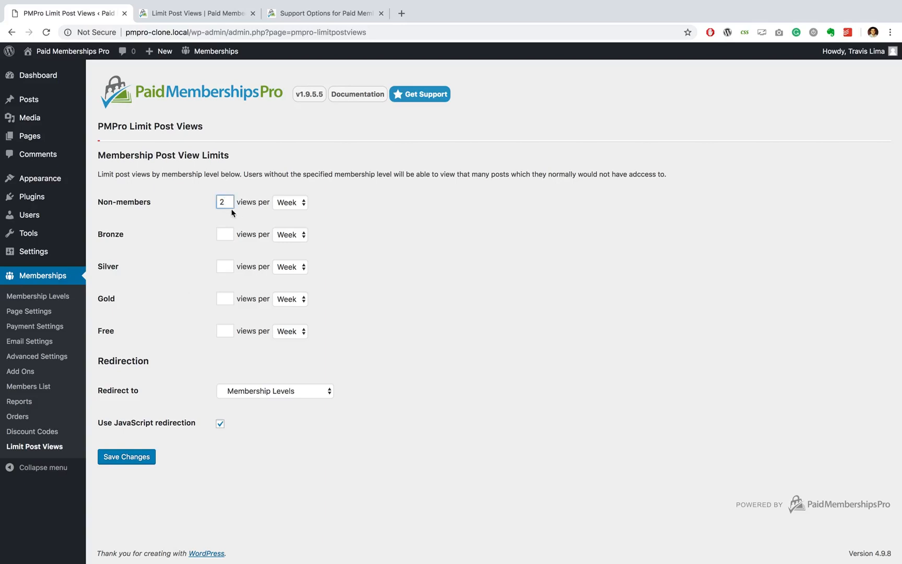
click(289, 201)
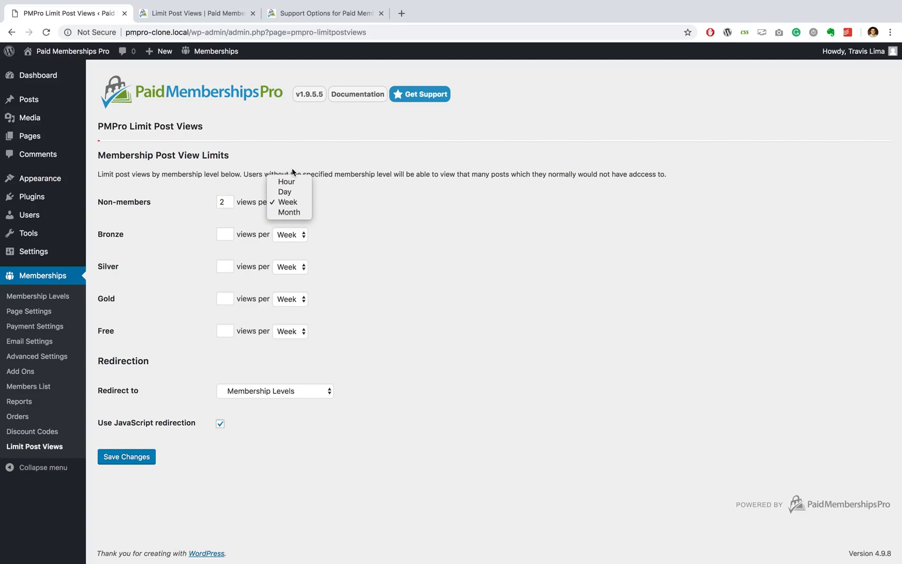
mouse_move(289, 192)
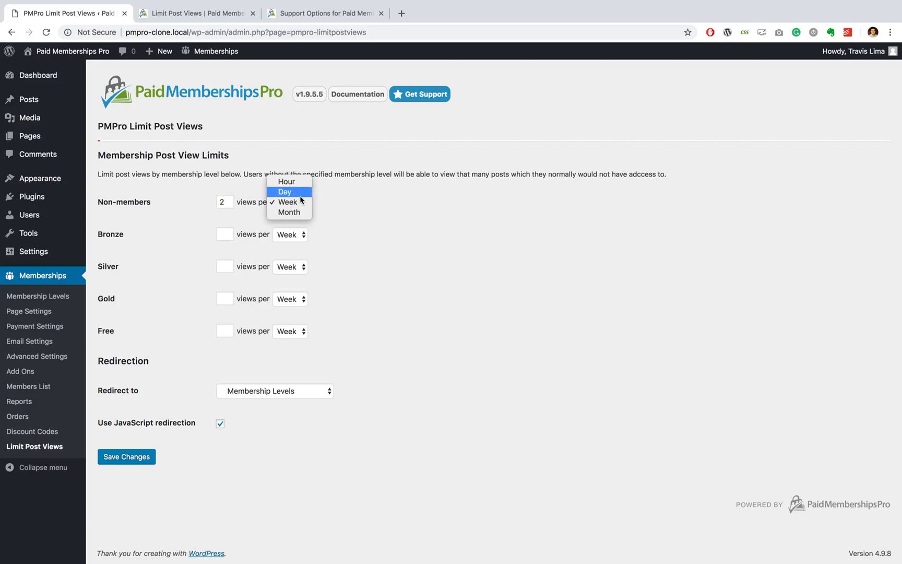
click(287, 201)
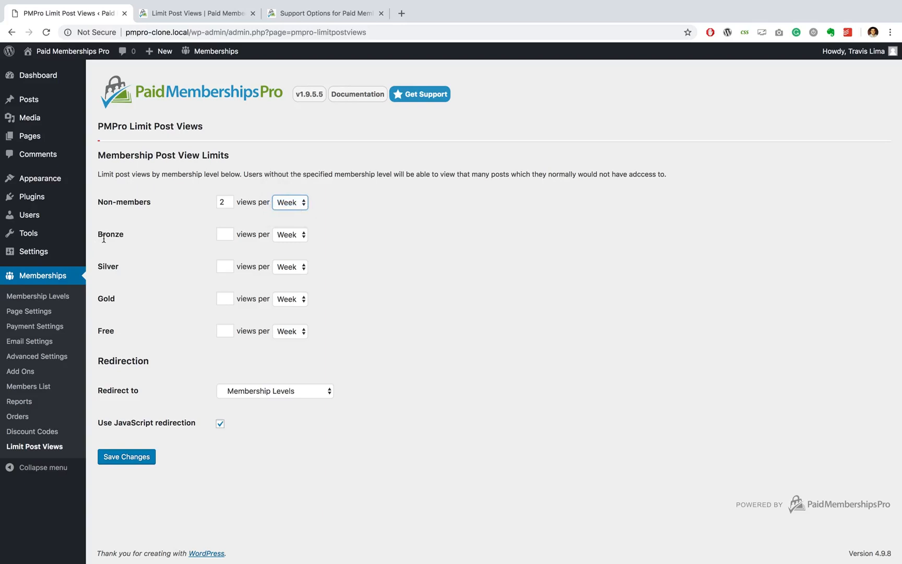
mouse_move(106, 230)
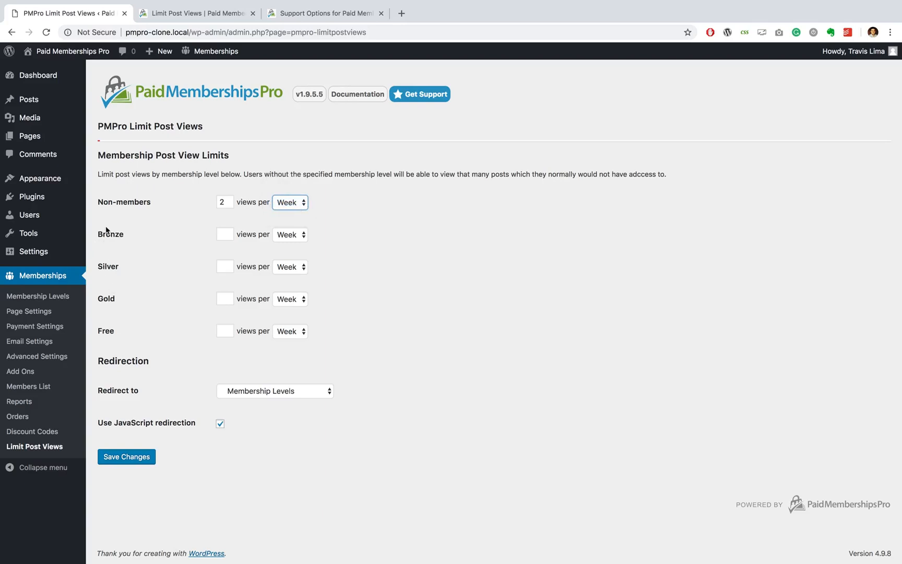
mouse_move(229, 299)
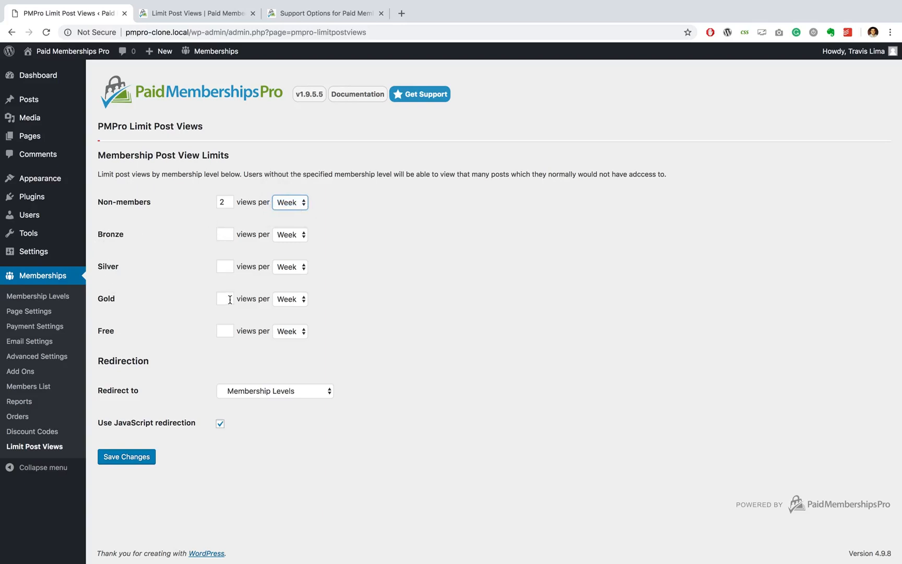
- Set the Bronze limit period to Hour and select its view count of 5 for clearing
text(5)
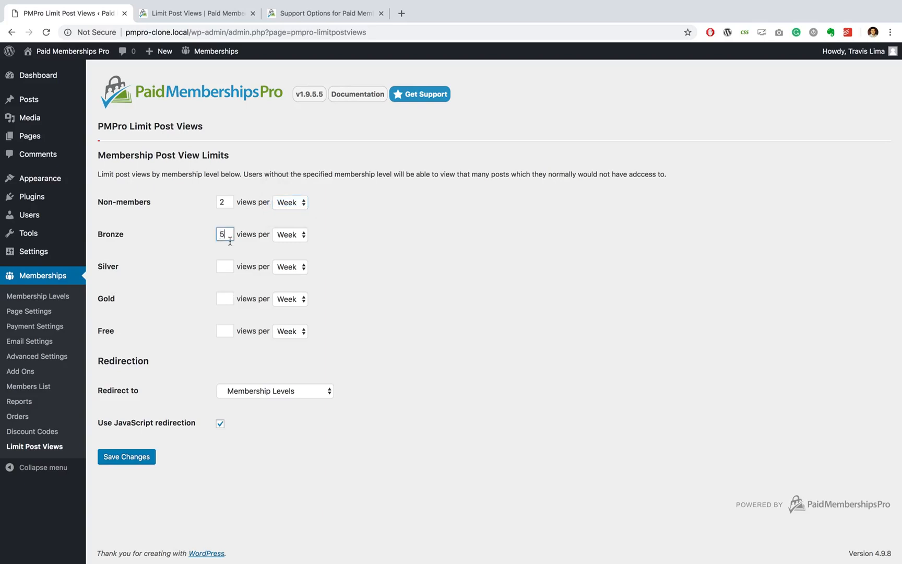
click(289, 202)
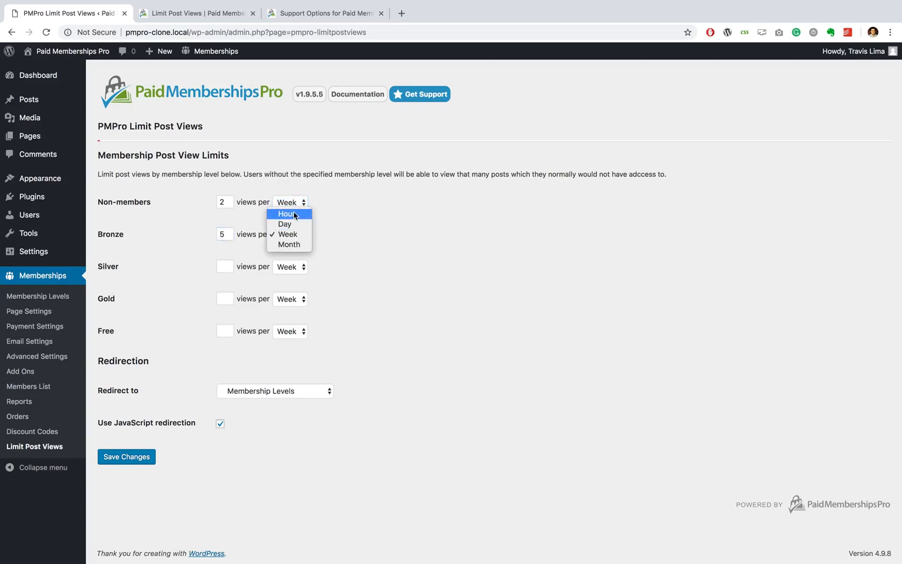
click(286, 213)
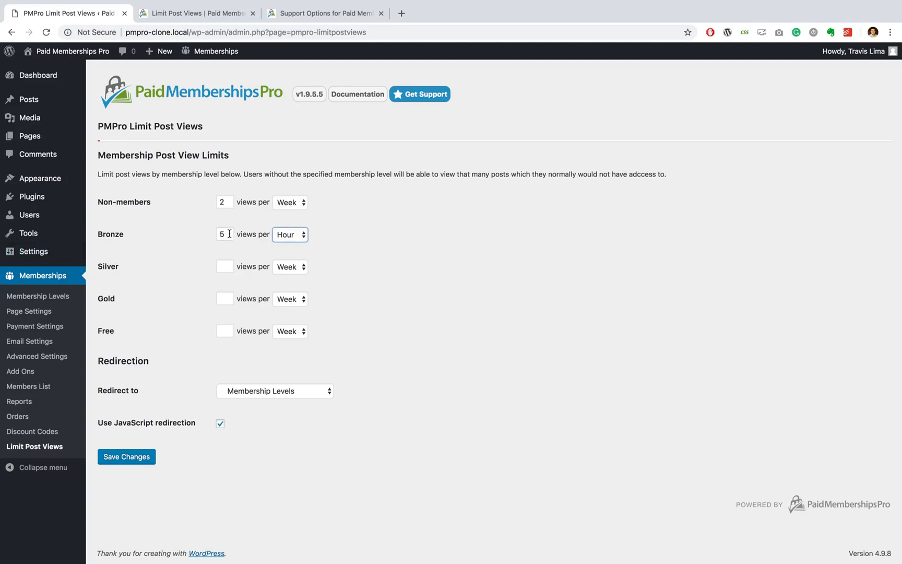
click(224, 234)
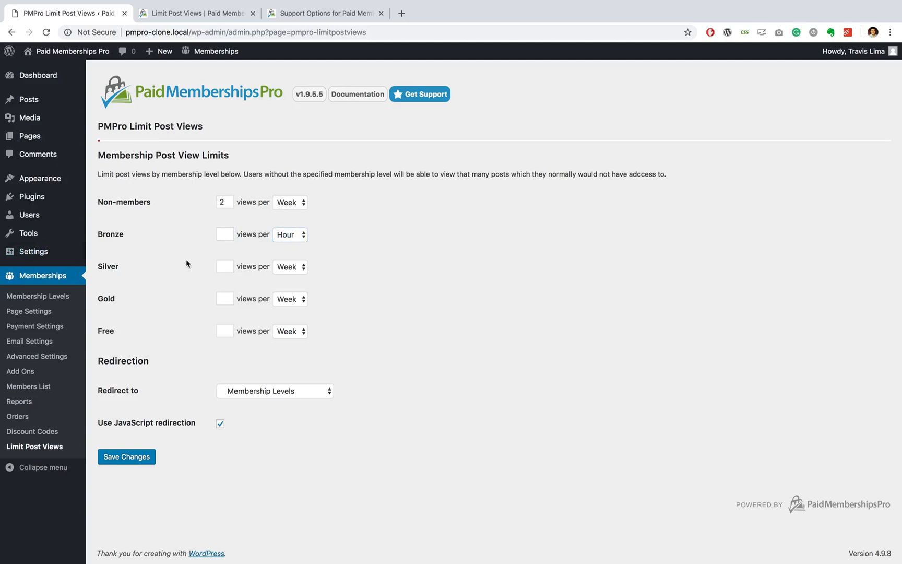
mouse_move(223, 353)
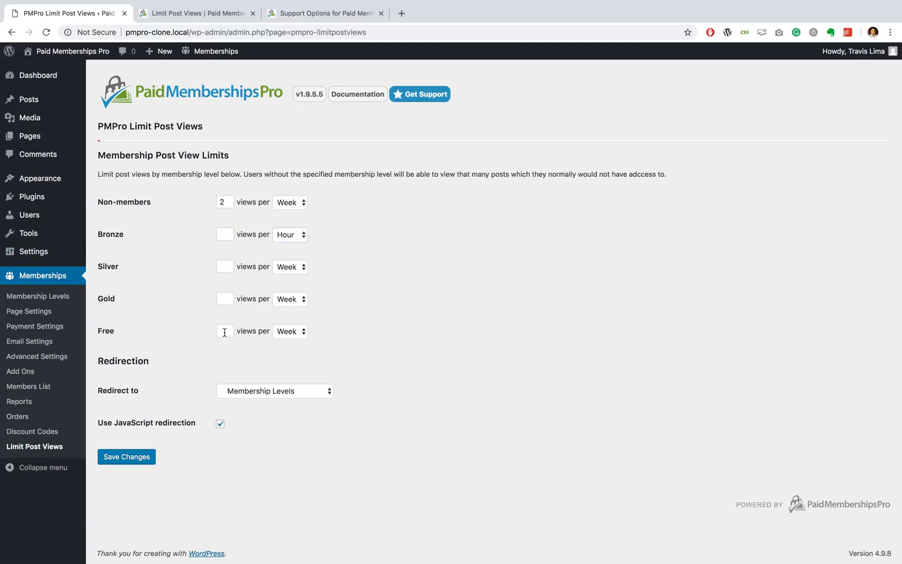
mouse_move(127, 203)
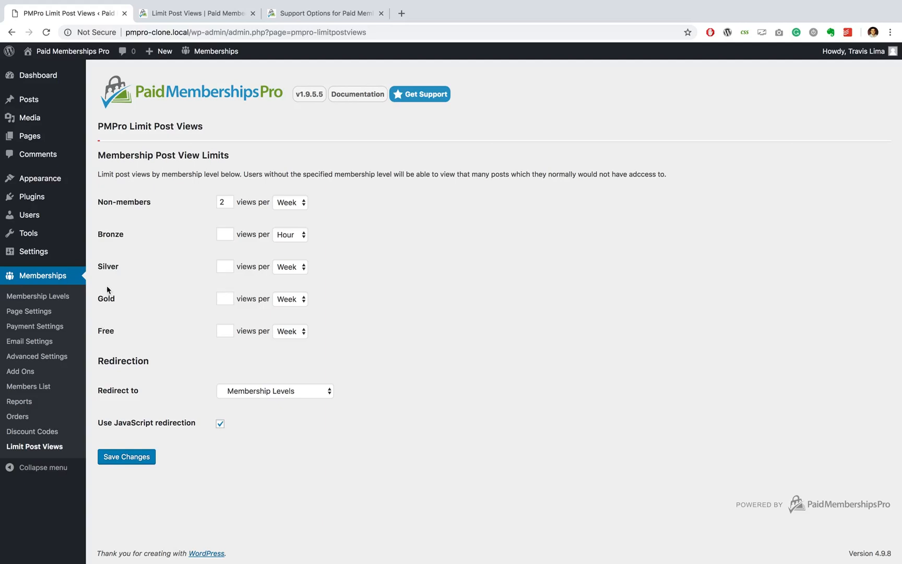
mouse_move(108, 298)
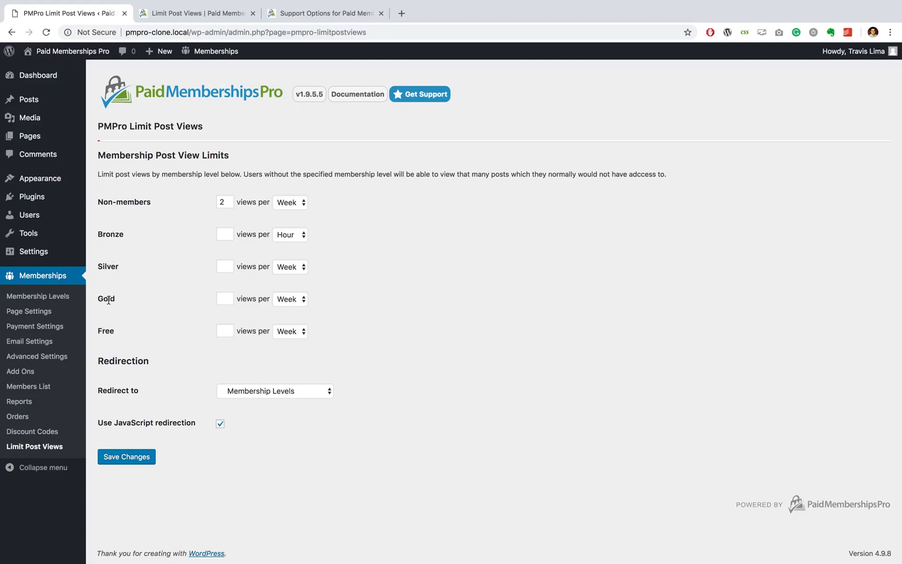
mouse_move(111, 213)
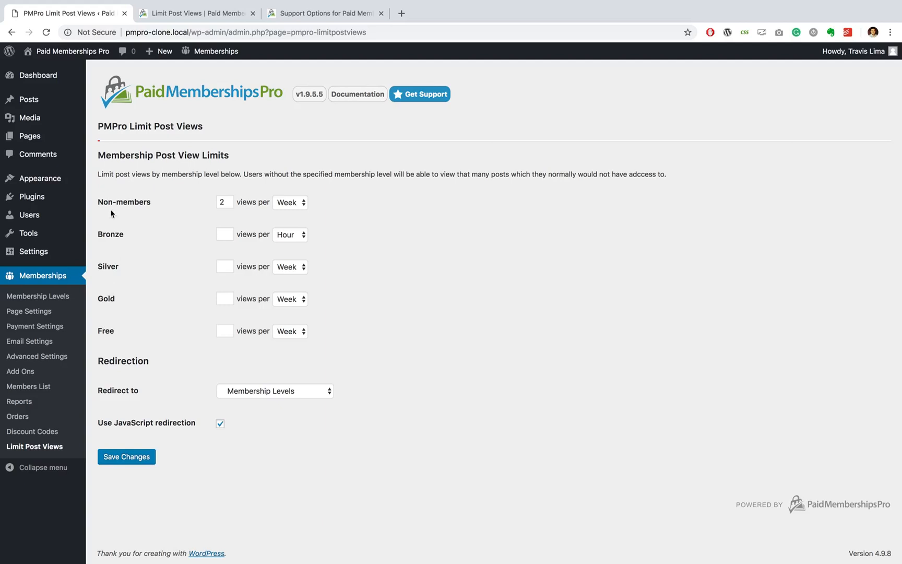
mouse_move(92, 333)
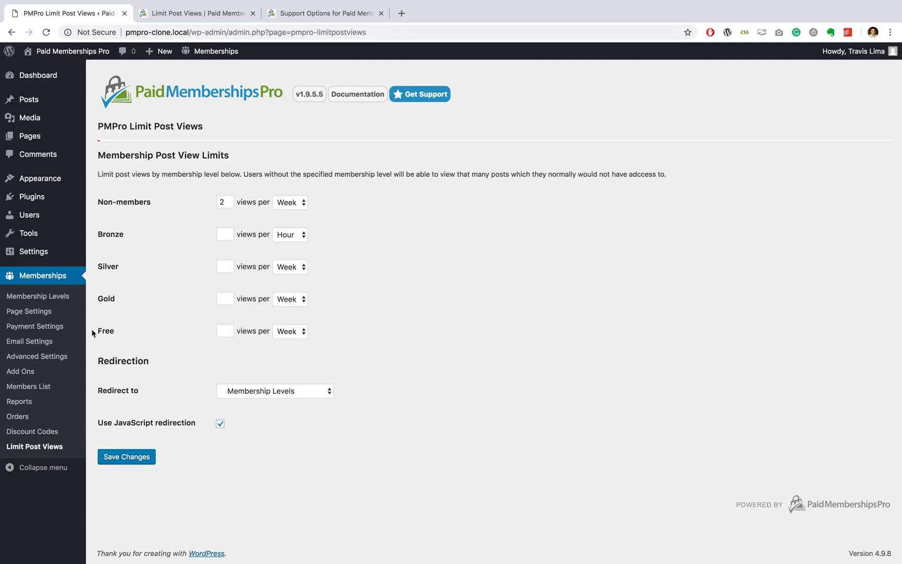
mouse_move(109, 311)
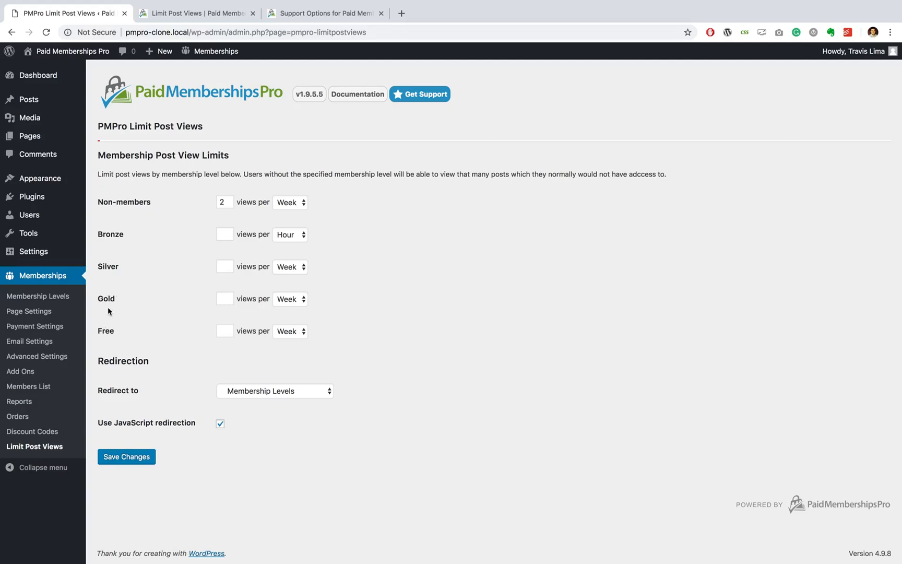
mouse_move(142, 271)
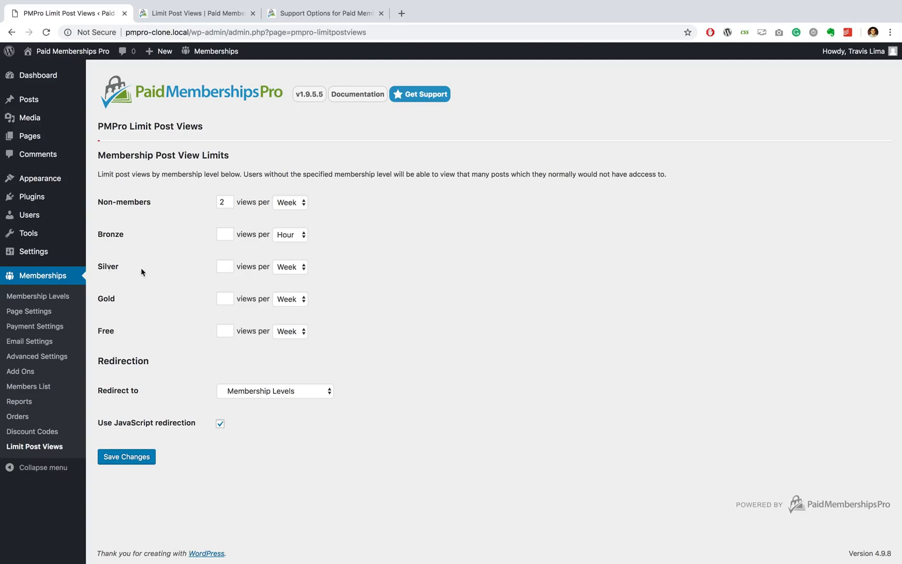
mouse_move(144, 260)
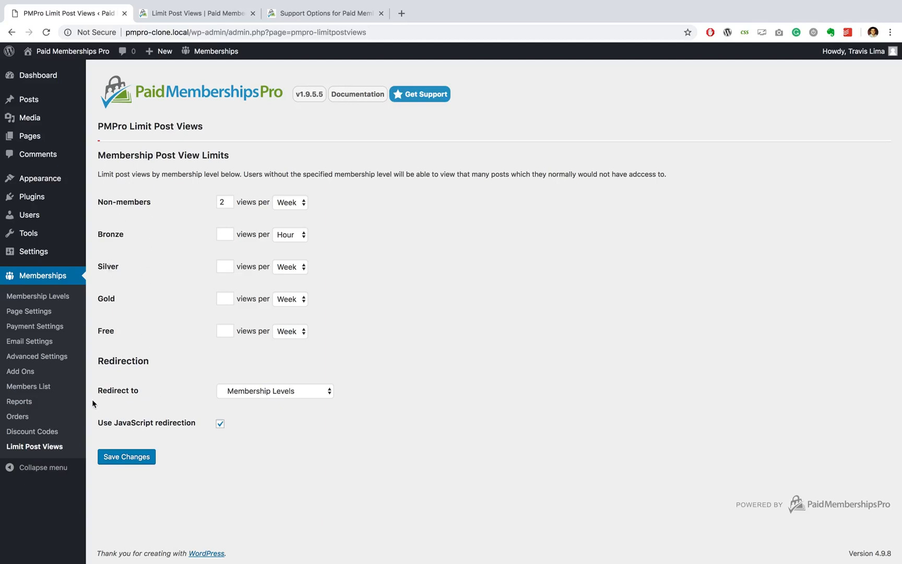
mouse_move(179, 373)
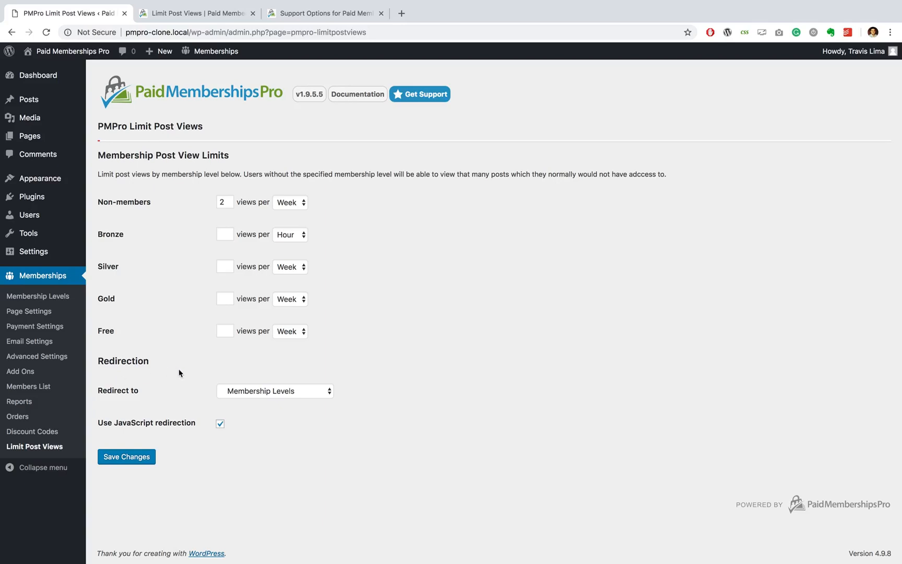
mouse_move(139, 404)
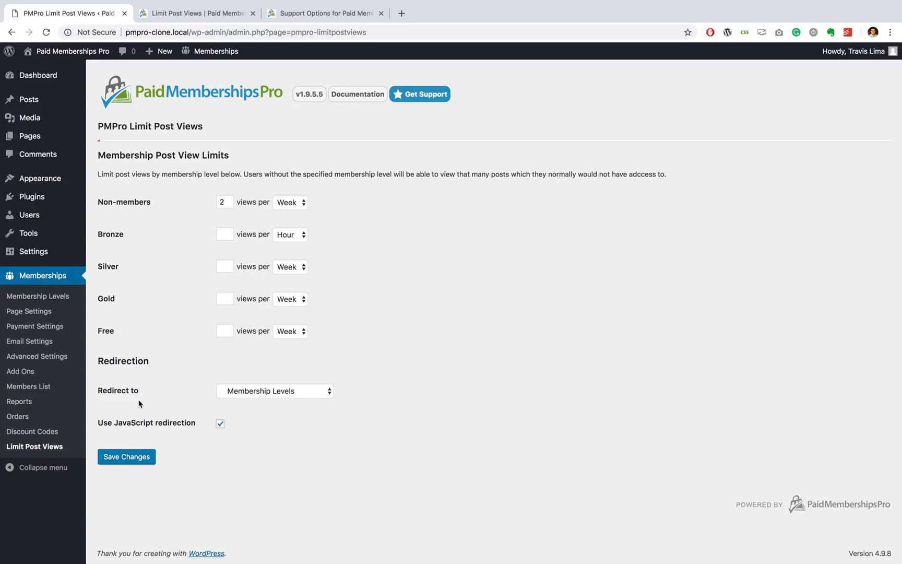
click(274, 390)
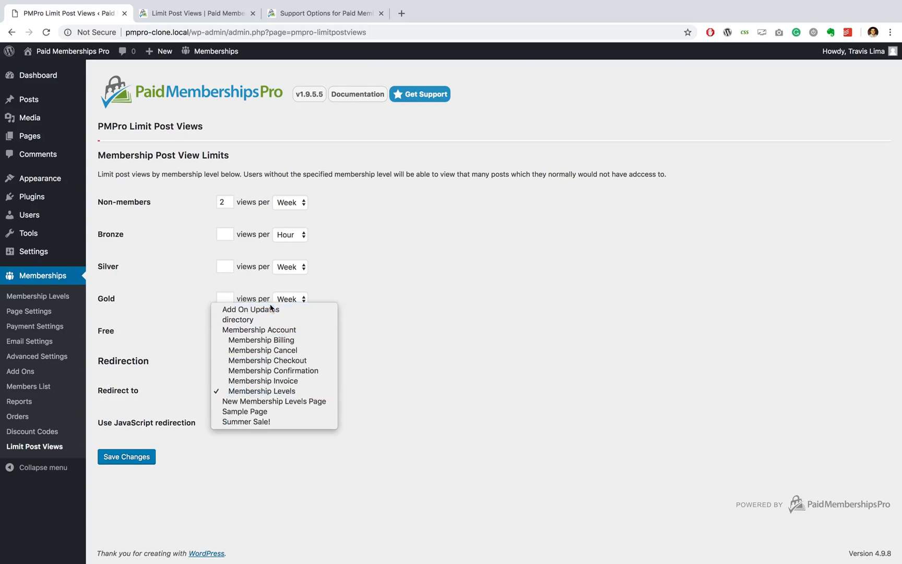
mouse_move(250, 309)
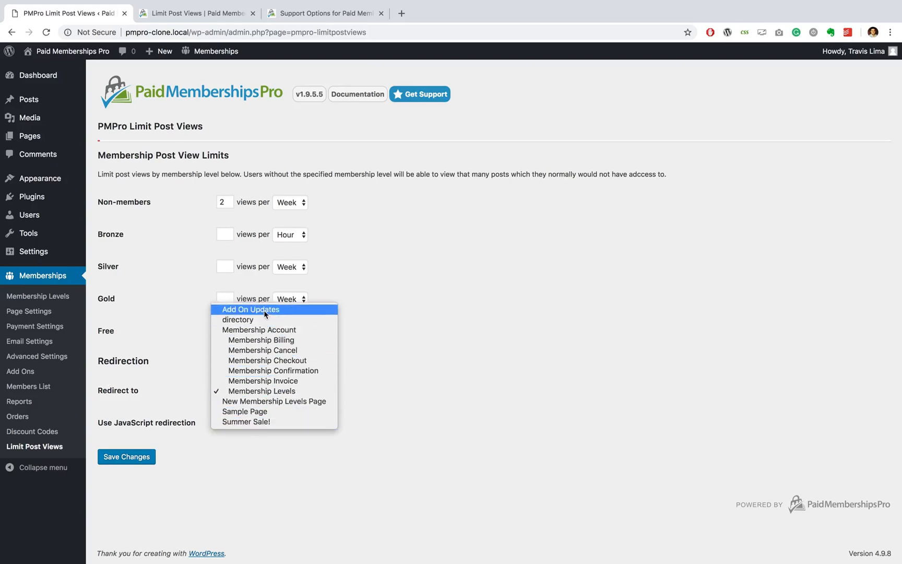
click(263, 390)
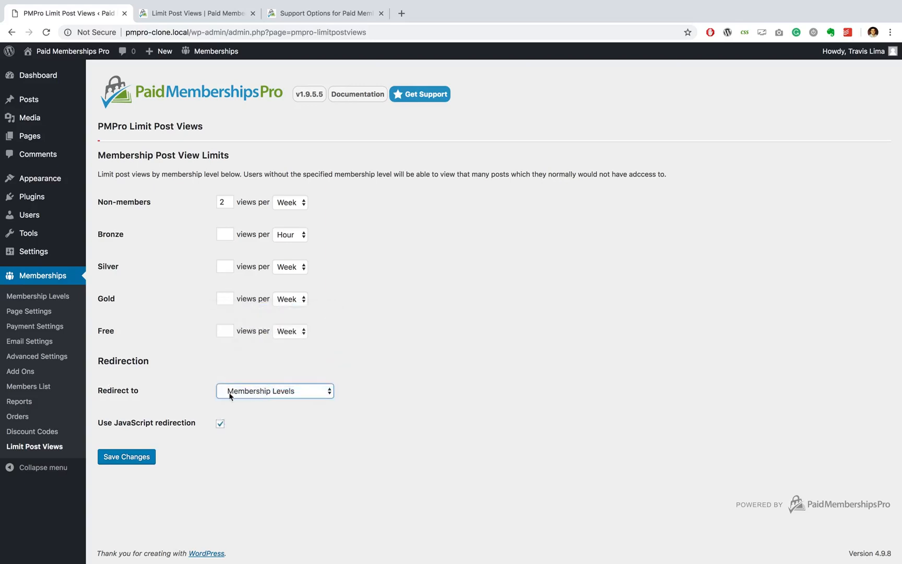
mouse_move(185, 344)
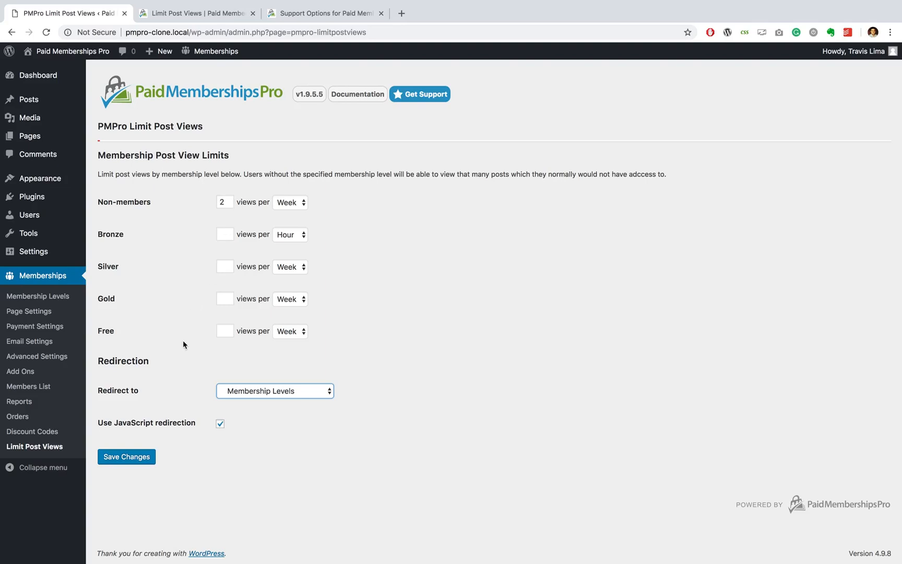
mouse_move(309, 401)
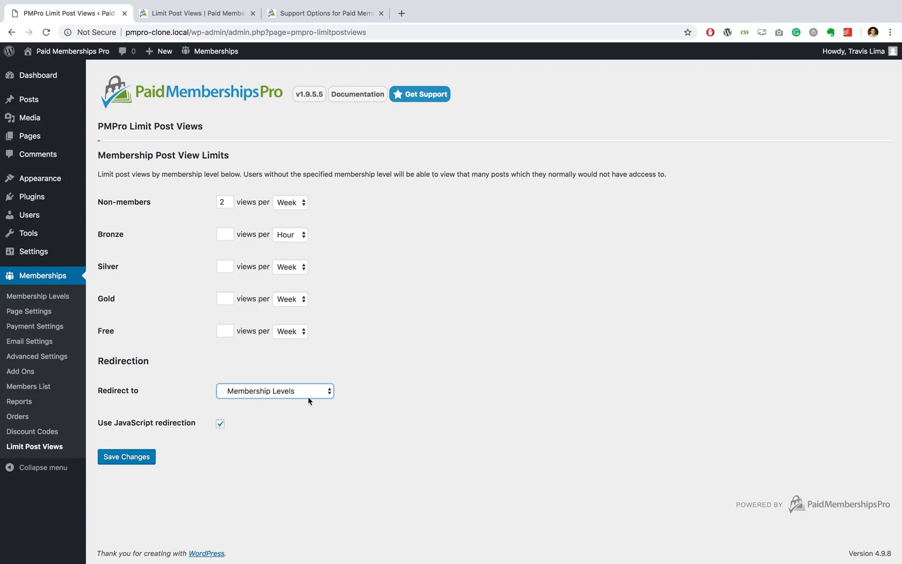
mouse_move(256, 402)
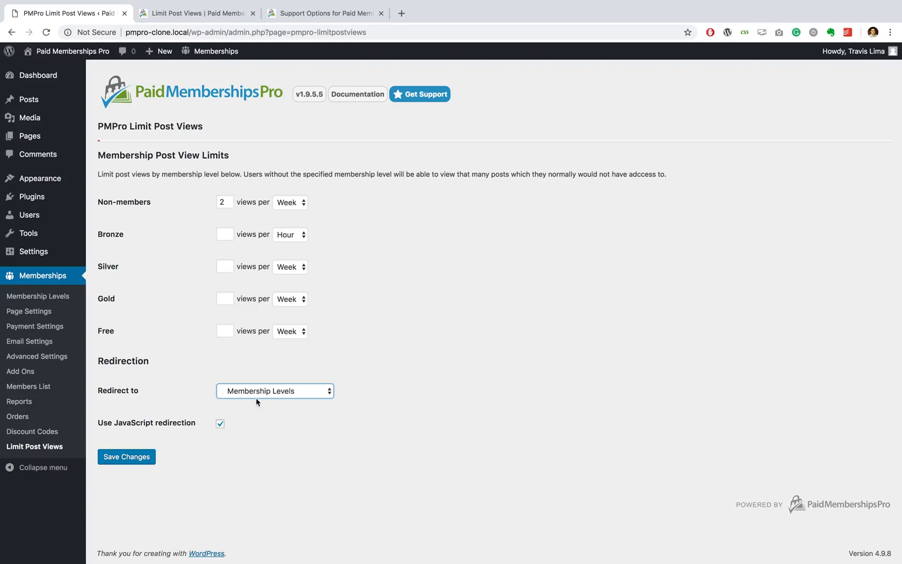
mouse_move(312, 397)
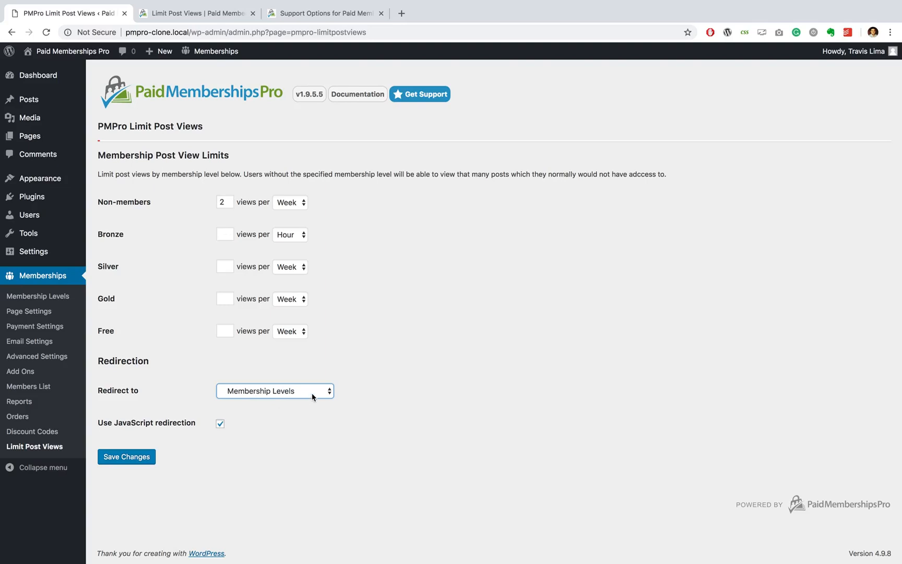
mouse_move(272, 394)
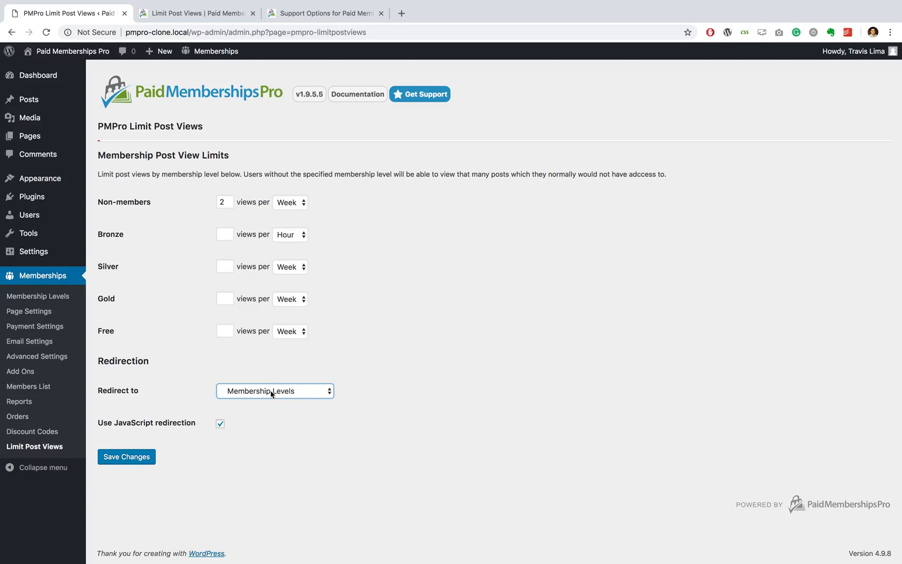
click(274, 390)
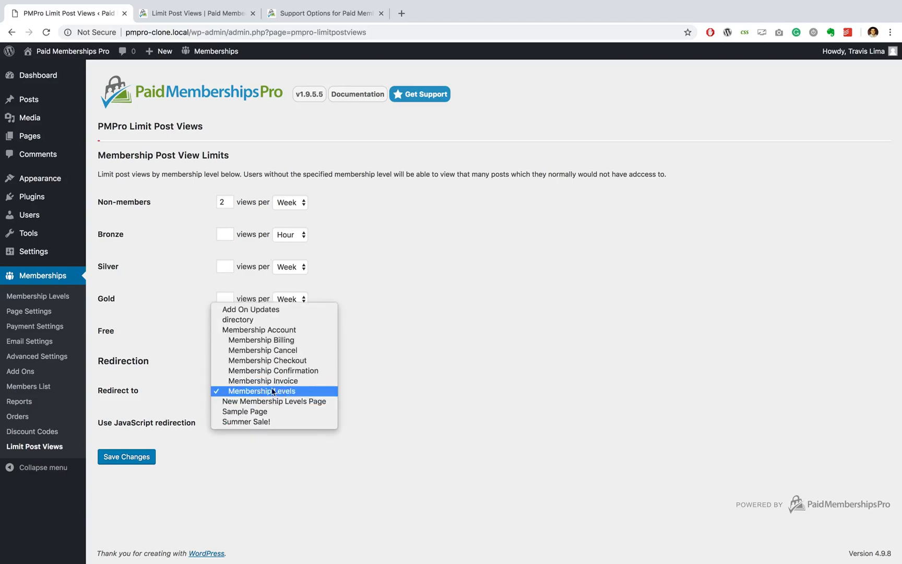
click(261, 391)
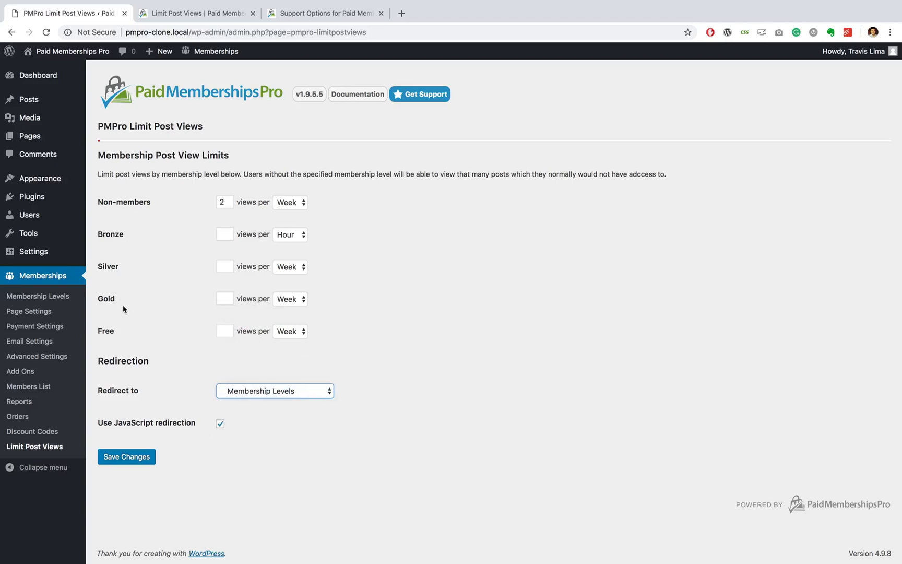
mouse_move(97, 427)
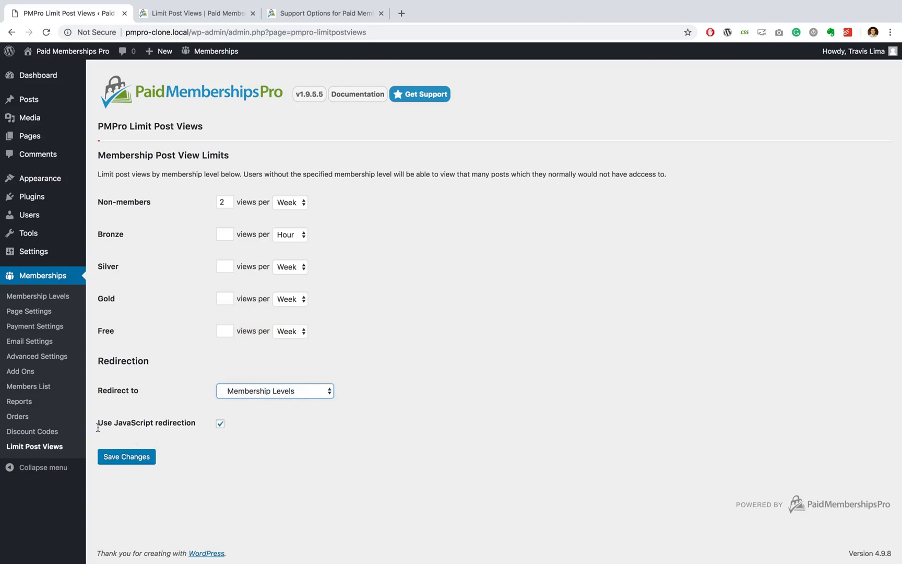
mouse_move(109, 434)
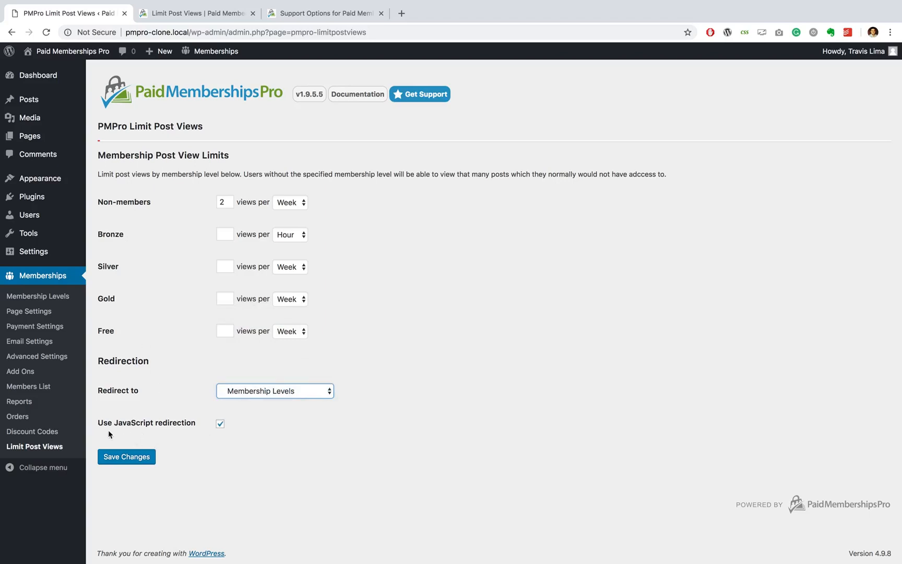
- Save Changes on the Limit Post Views page, keeping 2 weekly views and the Membership Levels redirect
click(220, 423)
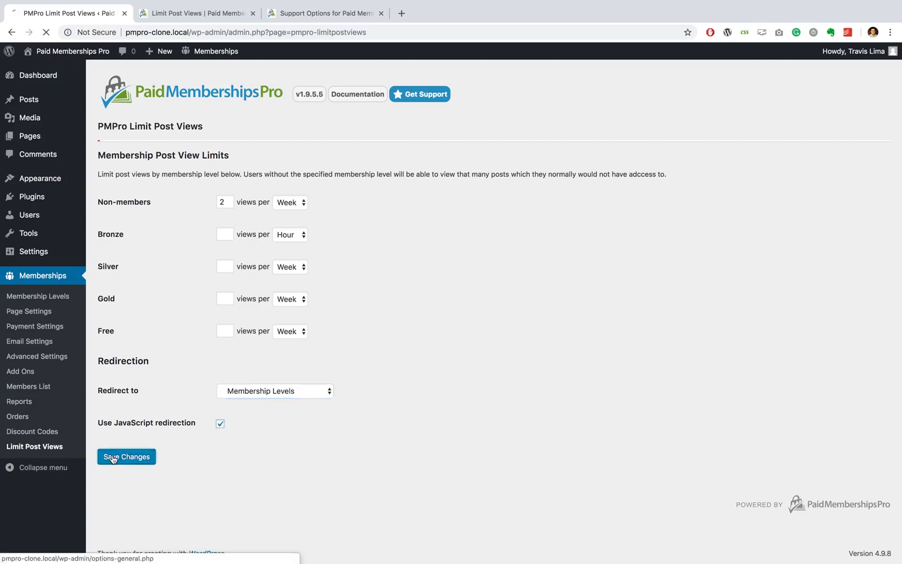
click(125, 456)
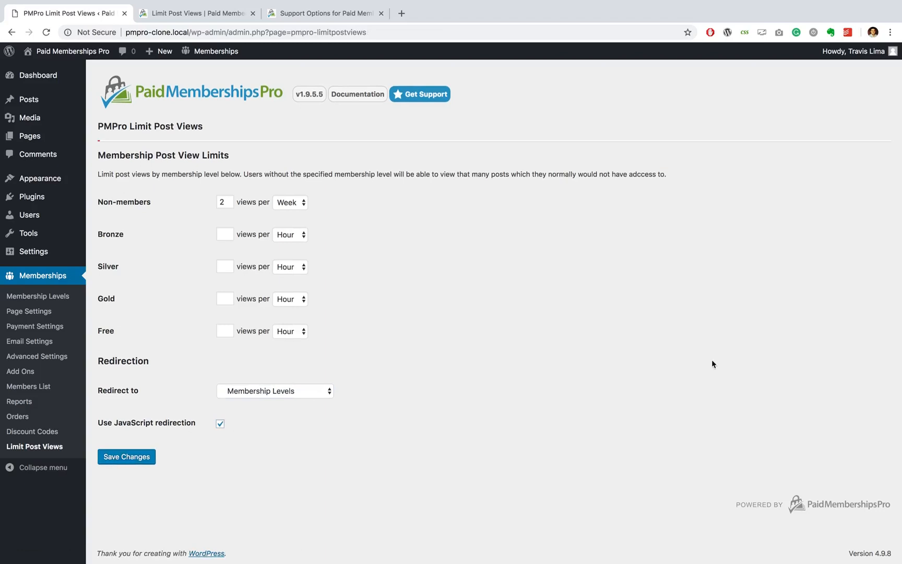
click(890, 32)
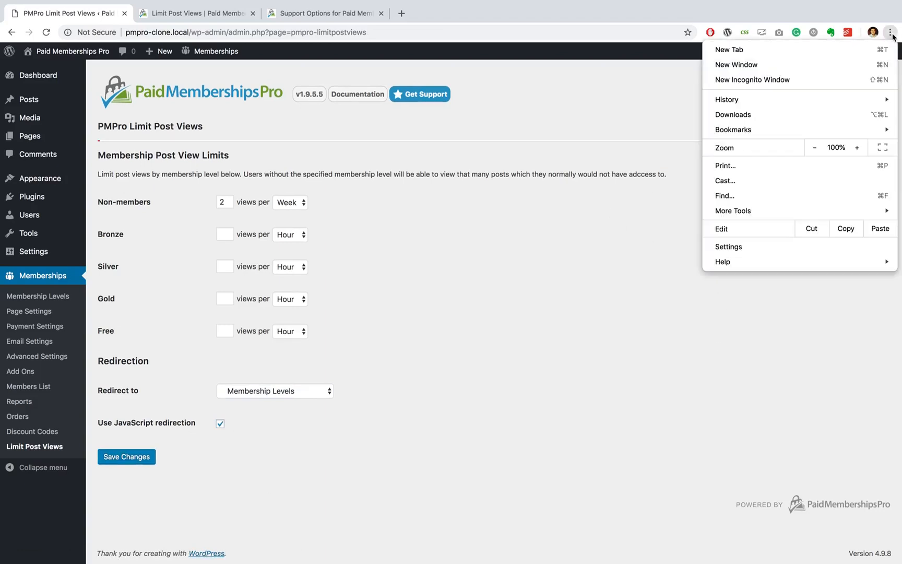
- Launch a new incognito window and load the local pmpro site address
click(728, 50)
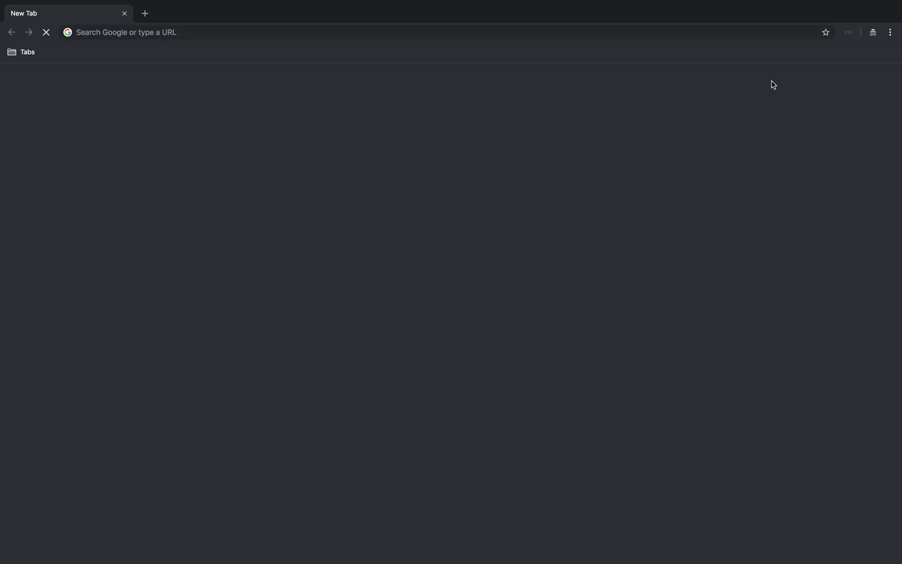
text(paidmembershipspro.com)
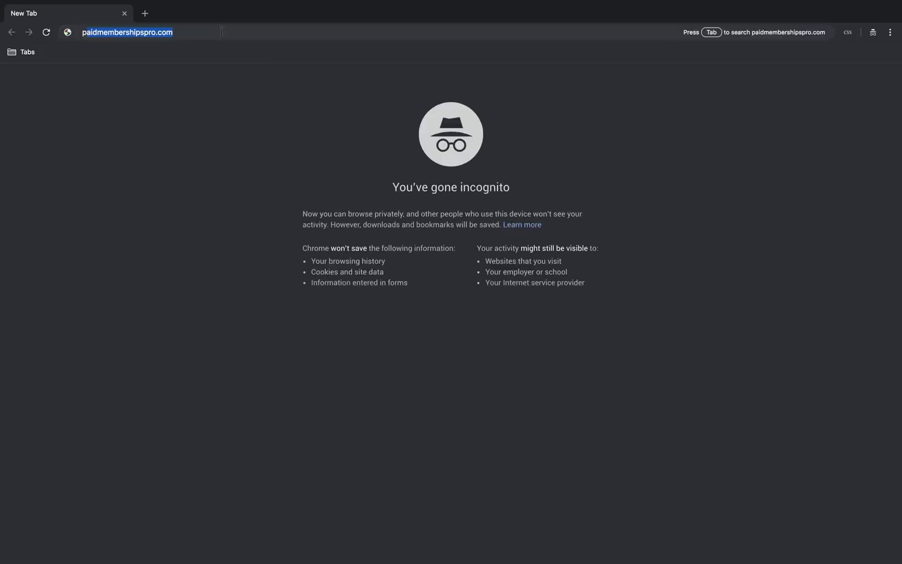
text(pmpro.local/)
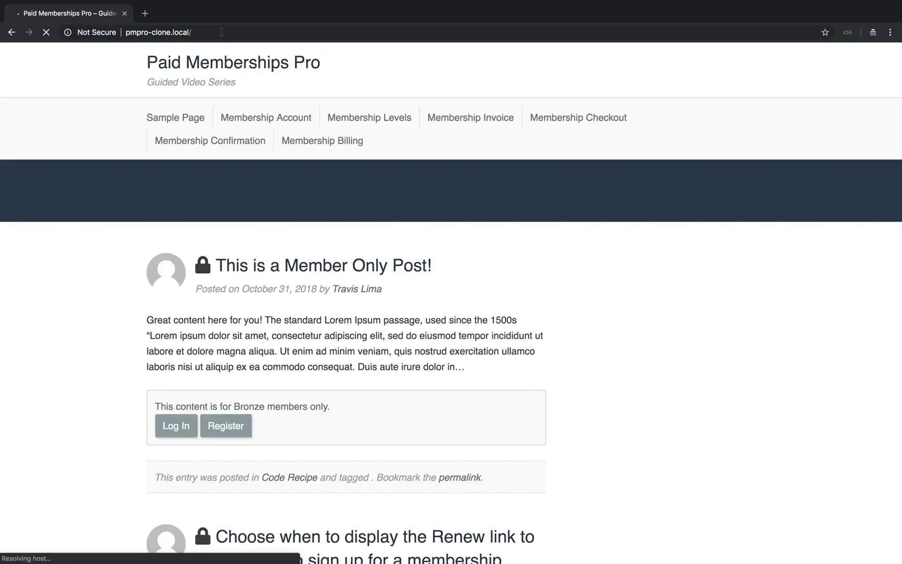
- Open 'This is a Member Only Post!' from the homepage and scroll through its content
scroll(down, 3)
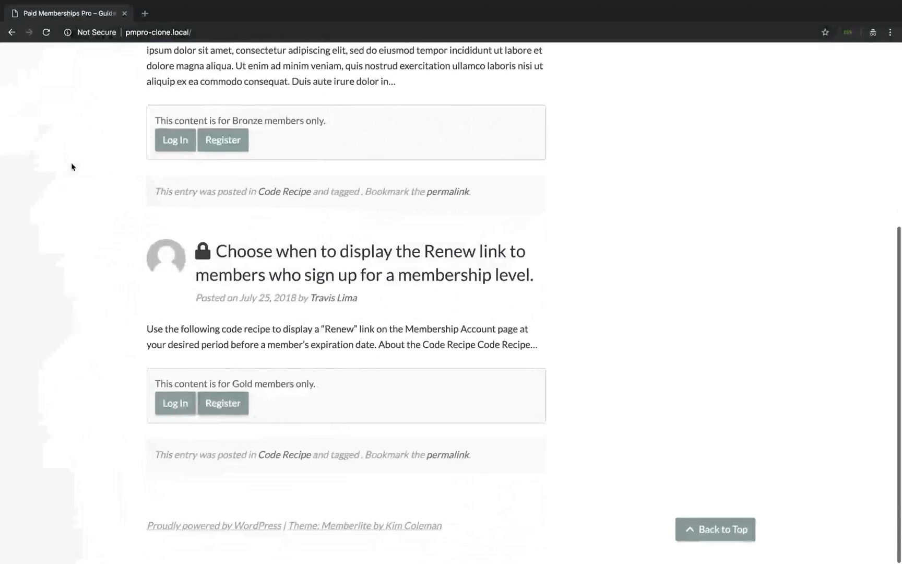
scroll(up, 3)
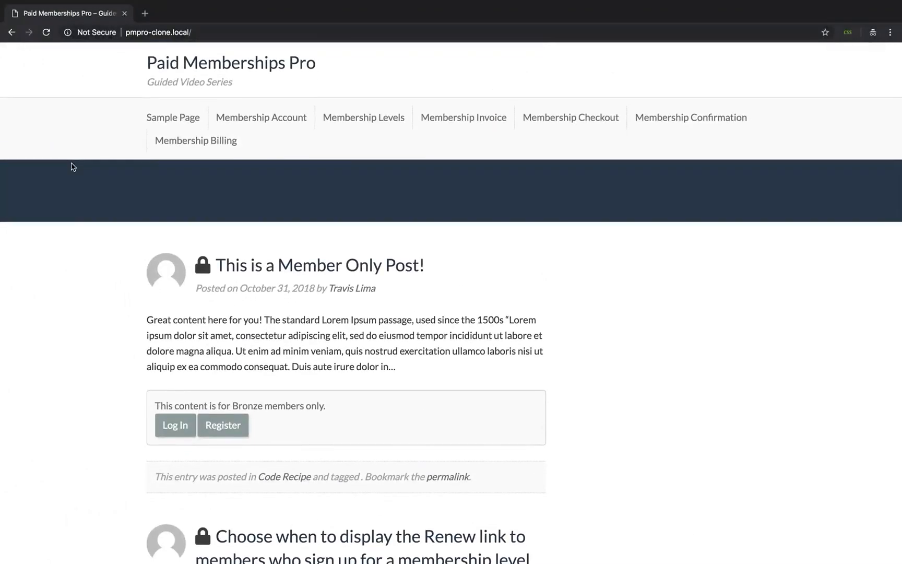
click(319, 265)
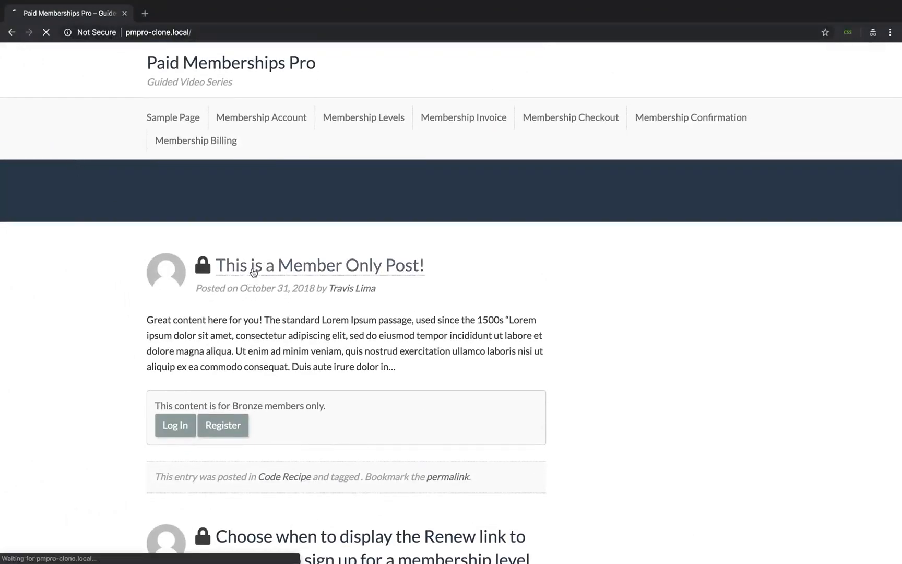
click(319, 265)
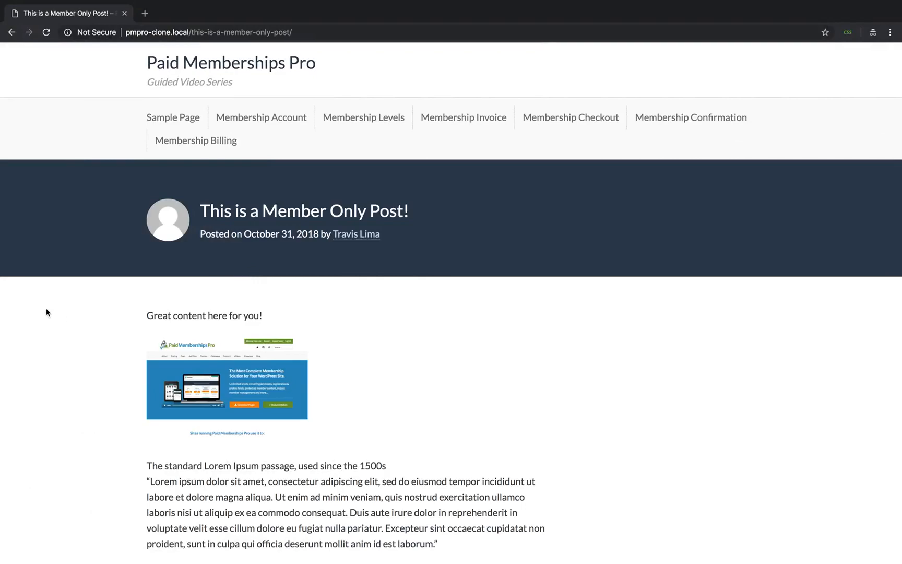
scroll(down, 3)
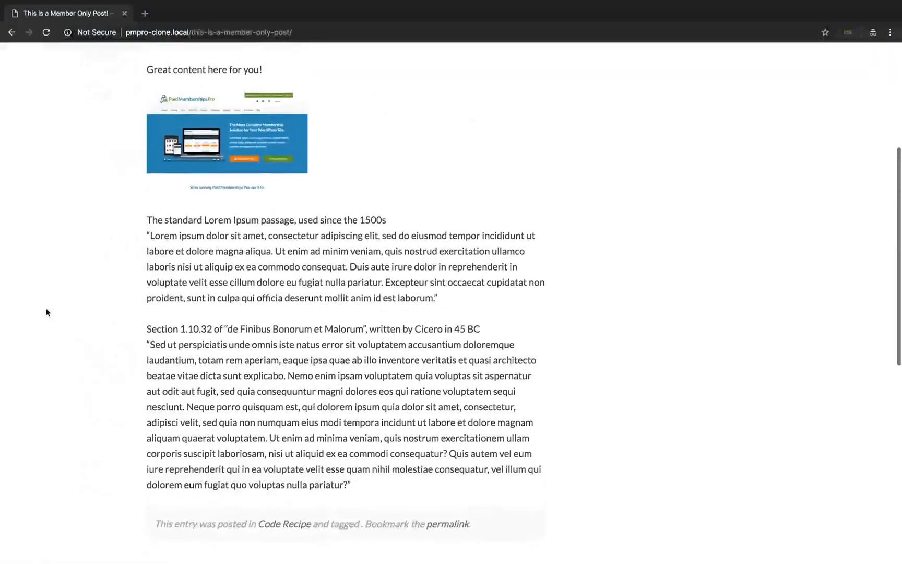
scroll(up, 3)
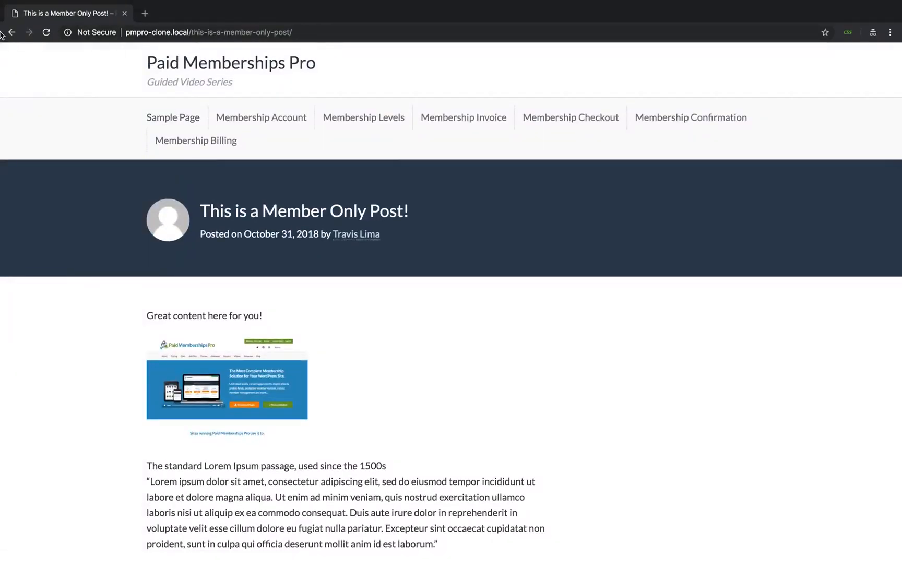
- Go back, read the 'Choose when to display the Renew link' post, then return home
click(12, 32)
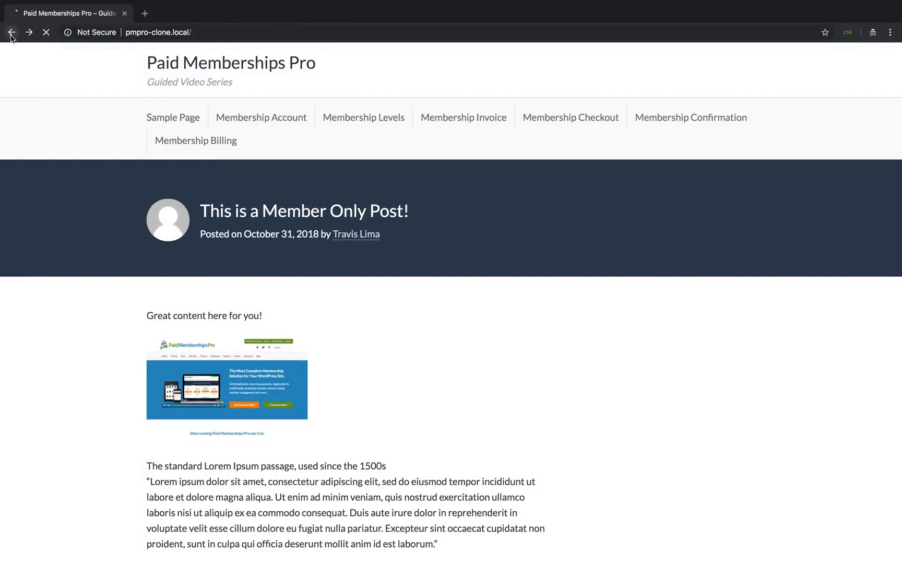
click(11, 33)
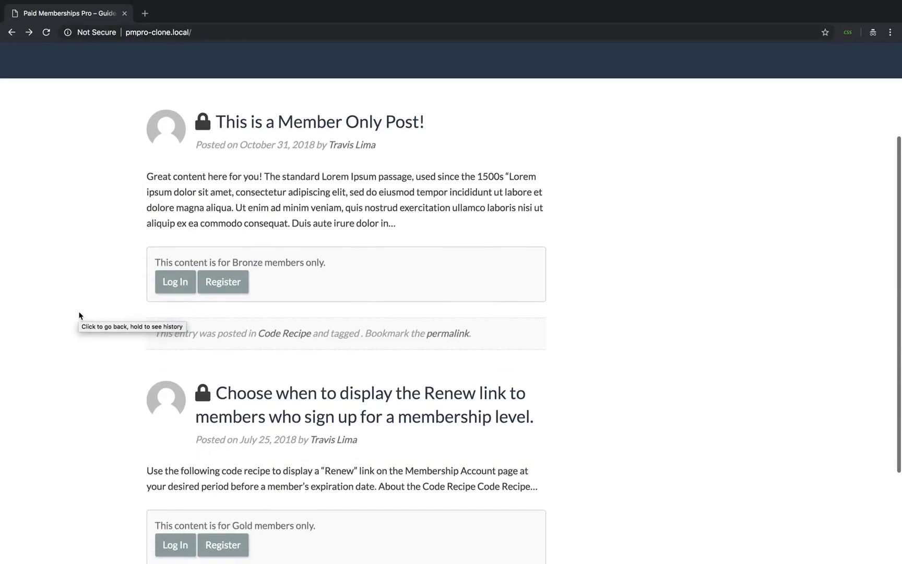
scroll(down, 3)
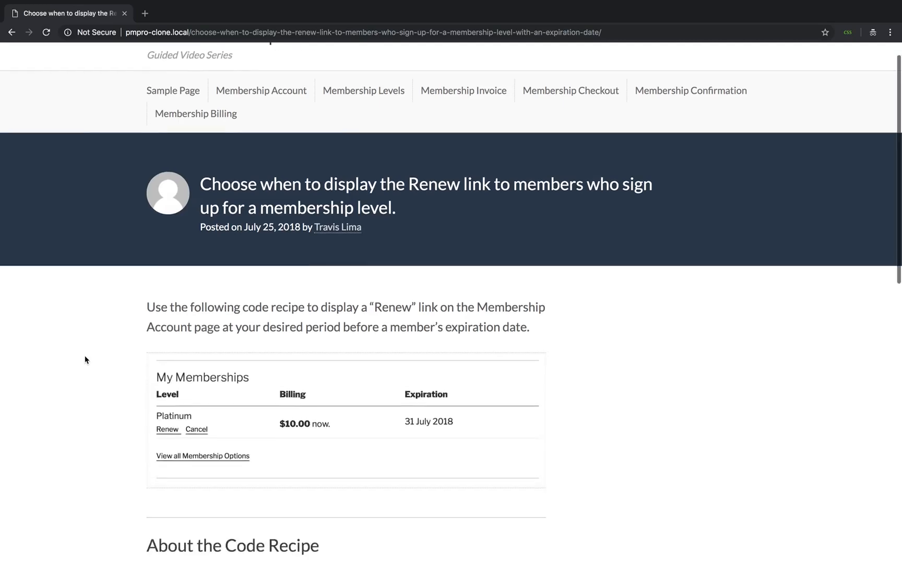
scroll(down, 3)
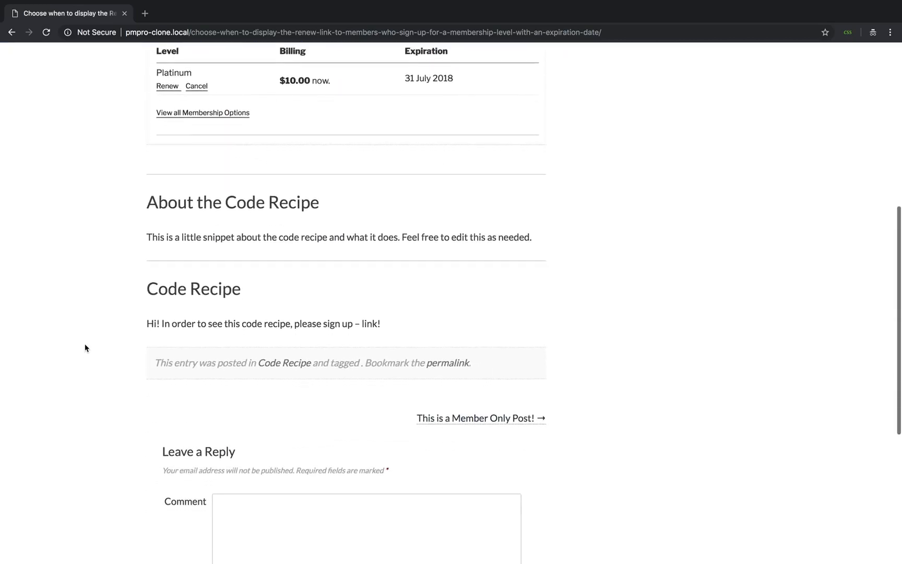
scroll(up, 3)
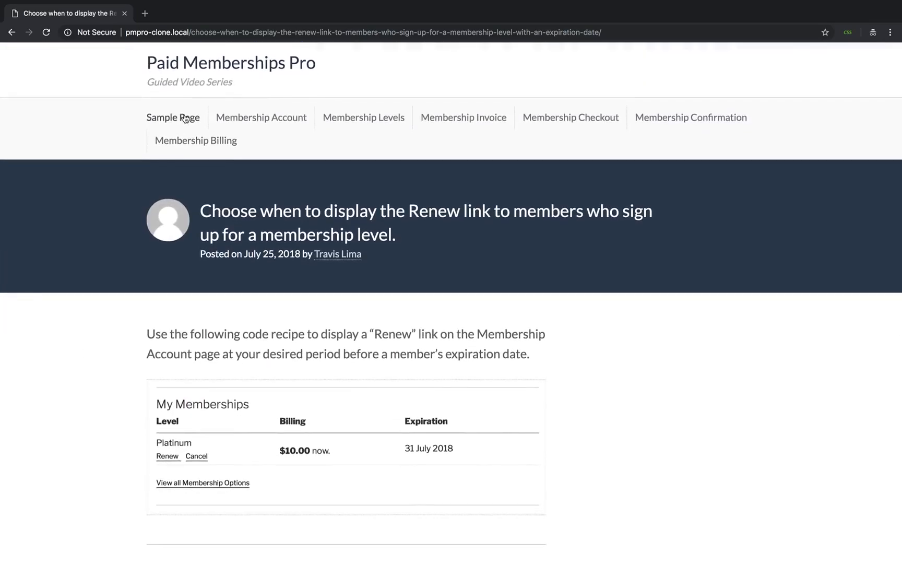
click(230, 63)
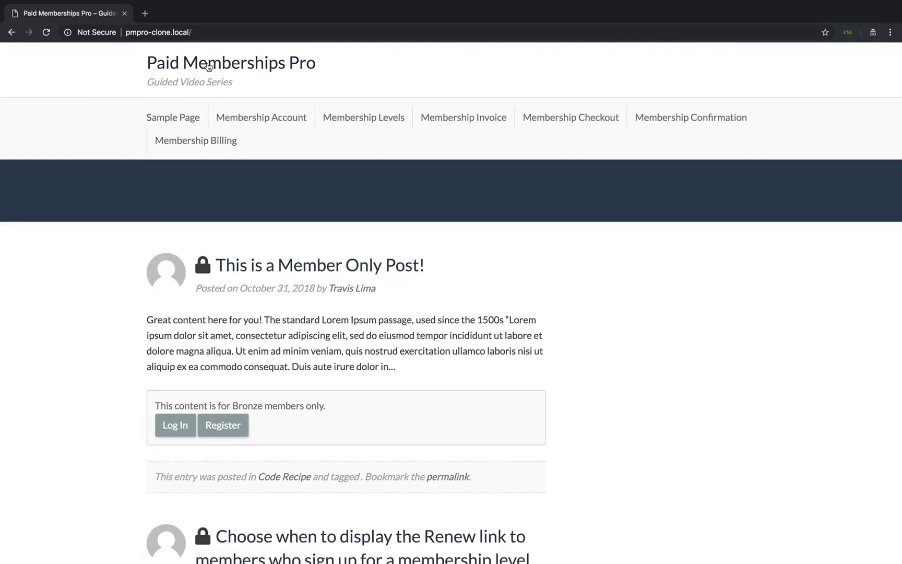
scroll(down, 3)
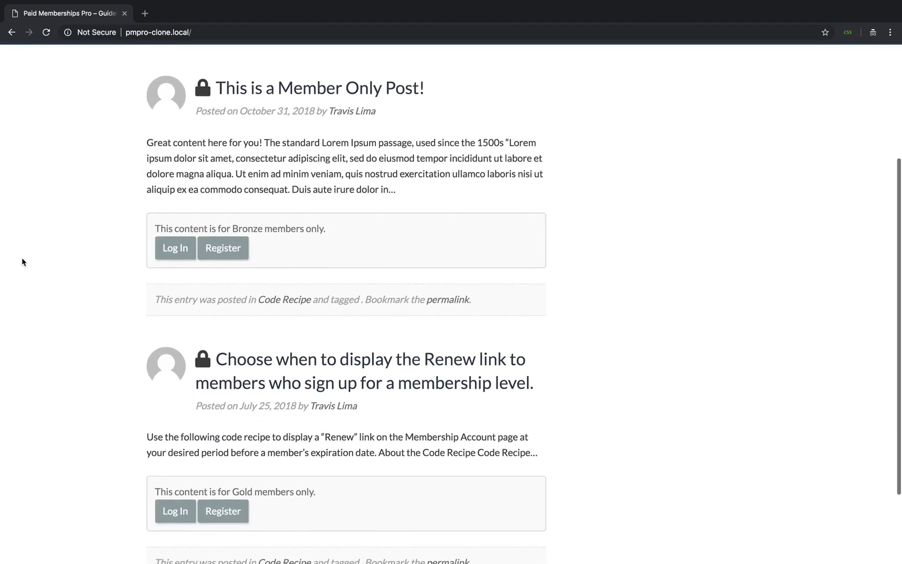
scroll(up, 3)
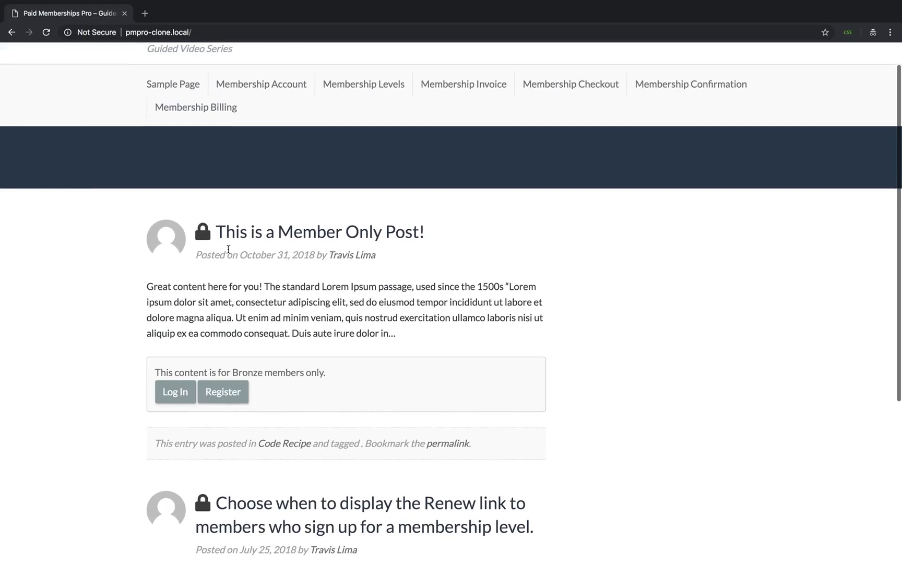
- Open 'This is a Member Only Post!' again and scroll the Membership Levels page it redirects to
click(363, 84)
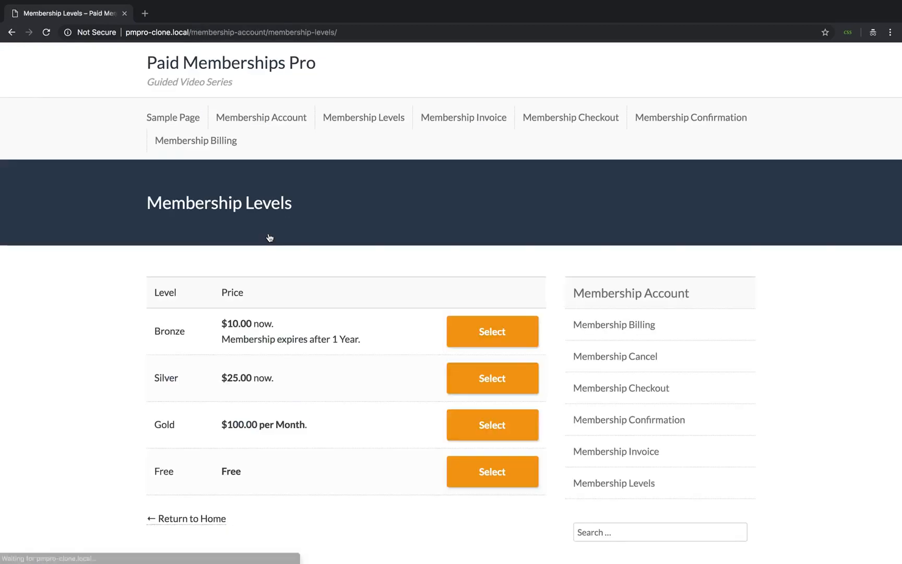
scroll(down, 3)
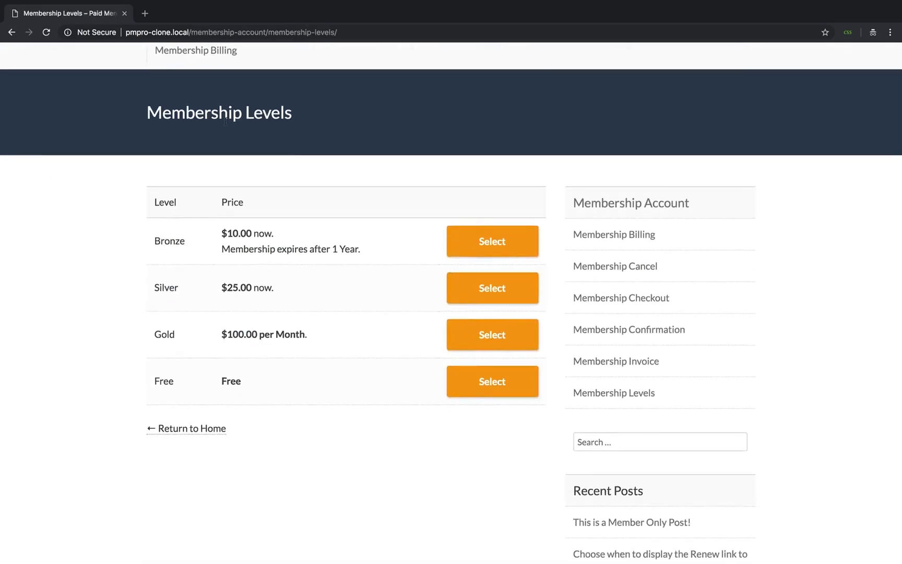
mouse_move(427, 248)
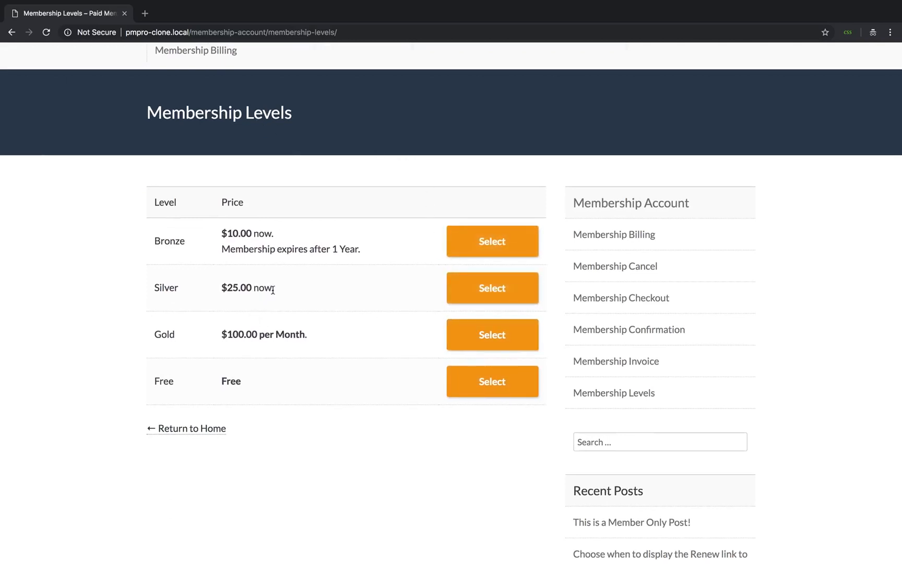
mouse_move(367, 204)
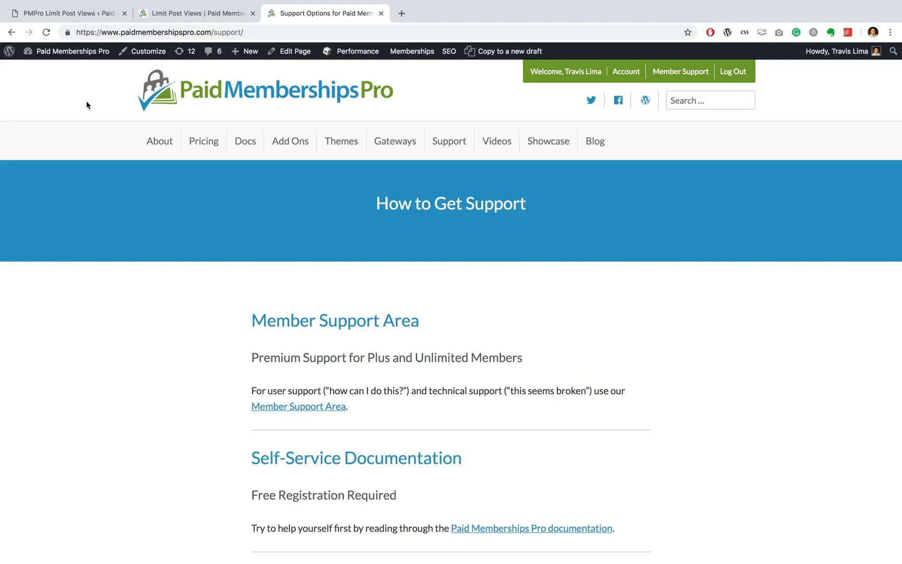
- Scroll down the How to Get Support page and follow the Member Support Area link
scroll(down, 3)
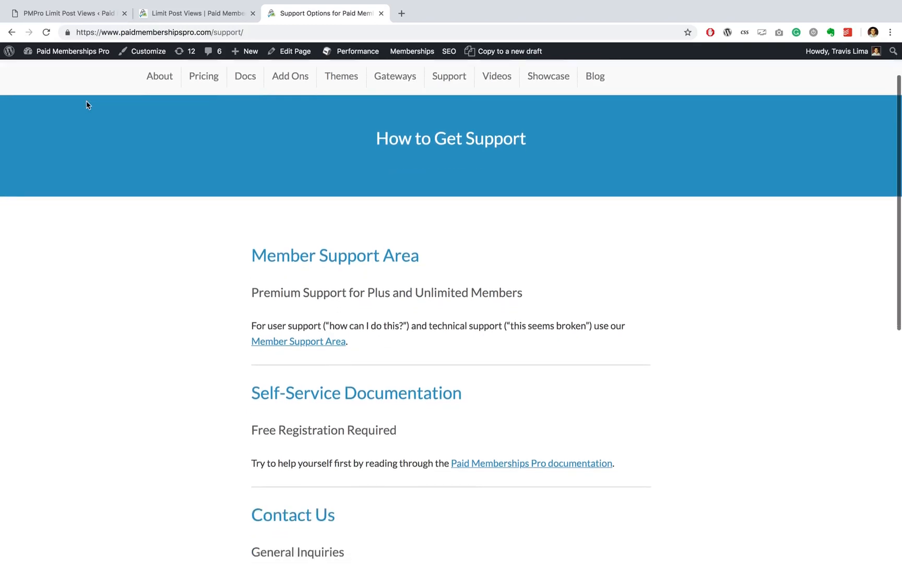
scroll(down, 3)
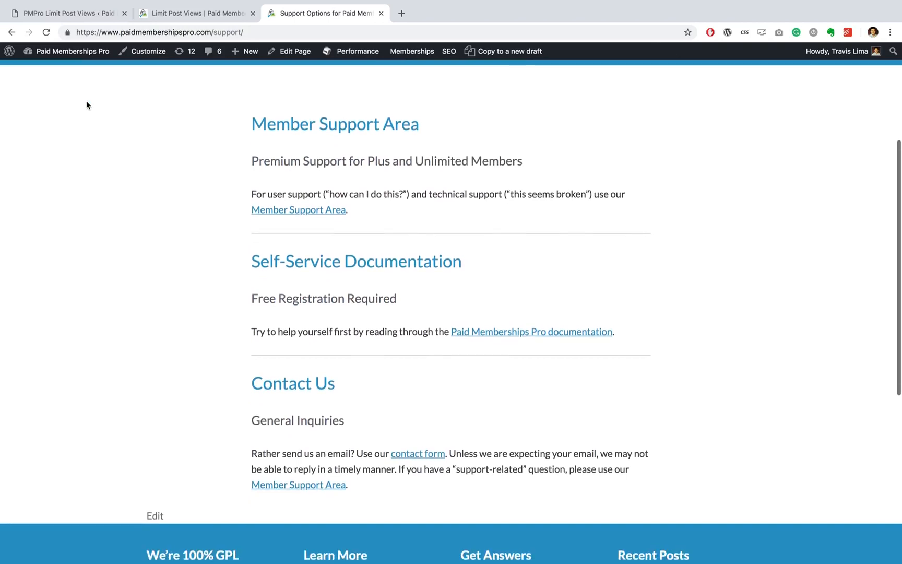
scroll(down, 3)
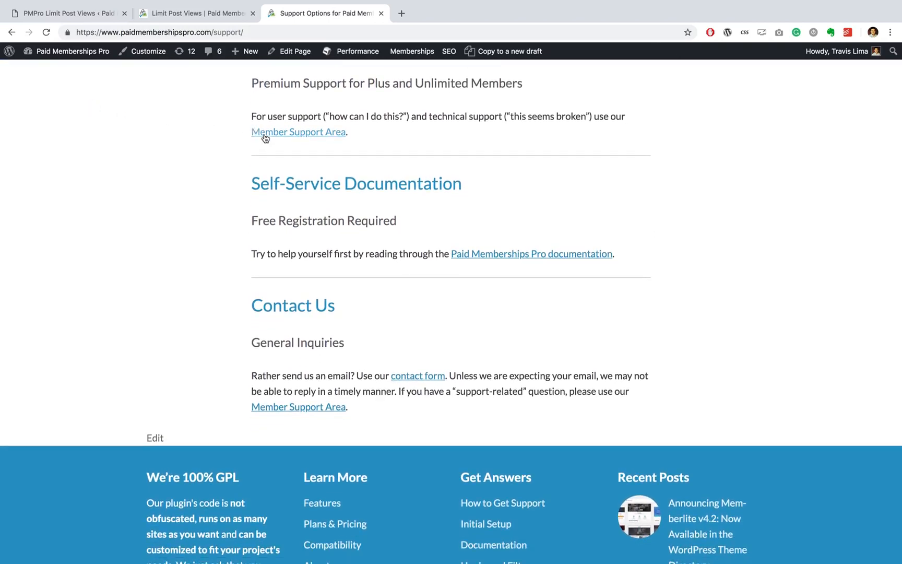
click(298, 132)
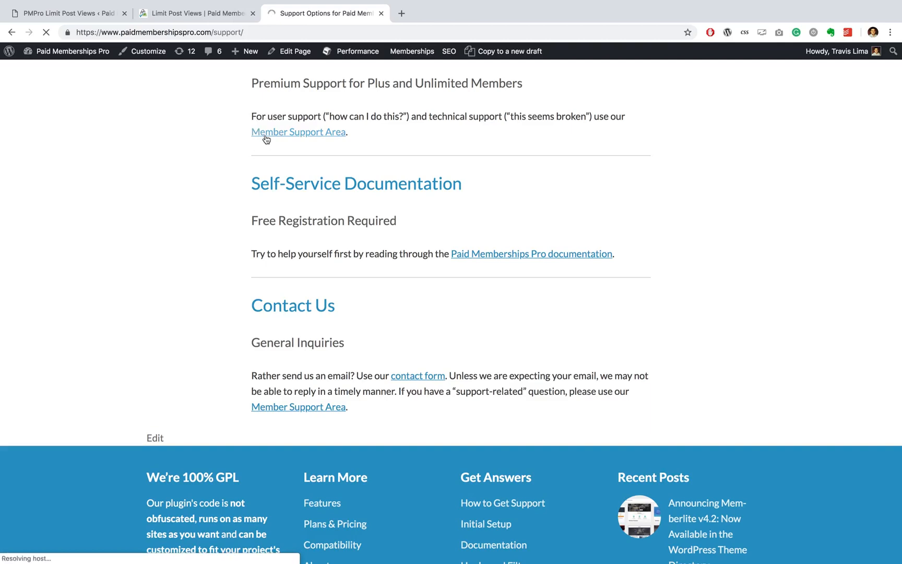